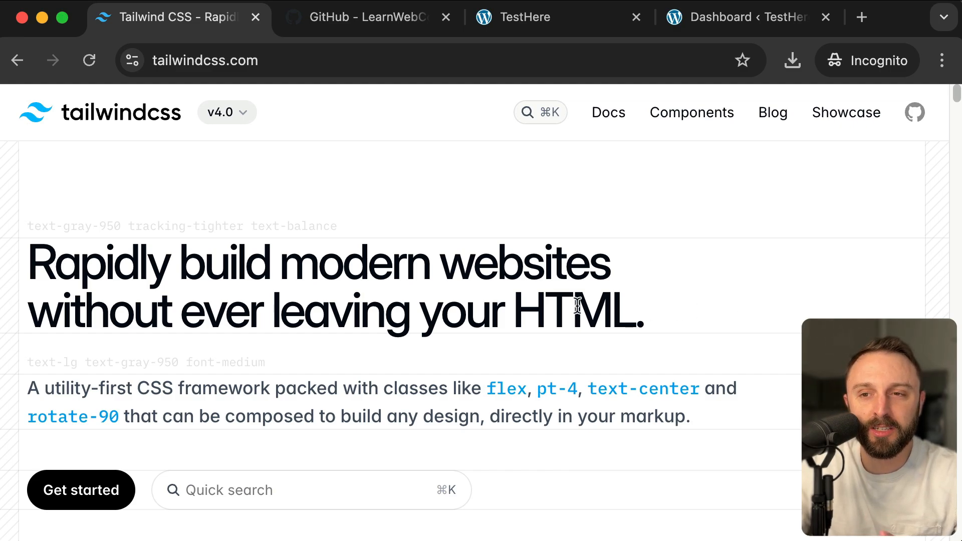
Highlight the Tailwind headline, then open the brads-boilerplate-block-plugin-tailwind folder on GitHub.
{"action": "left_click_drag", "start_coordinate": [178, 263], "coordinate": [644, 309]}
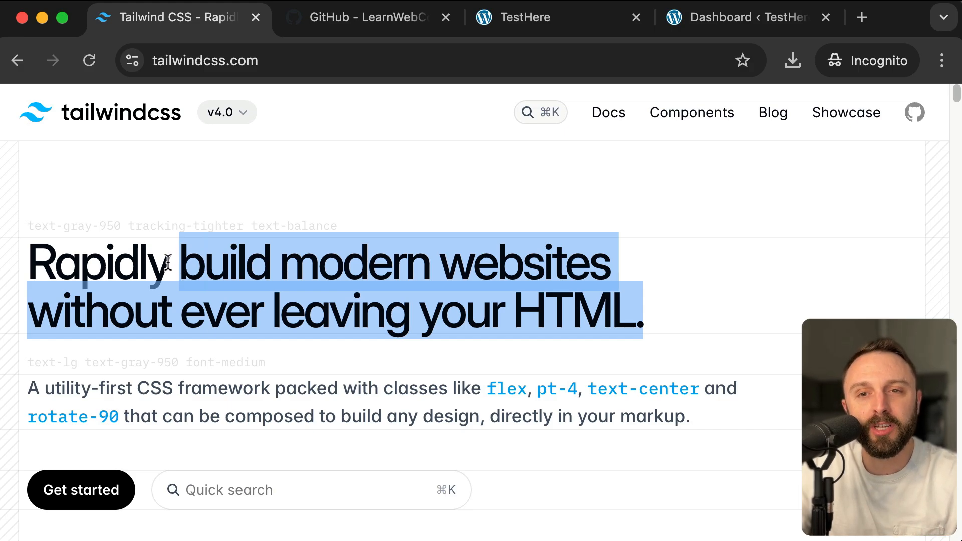
{"action": "left_click_drag", "start_coordinate": [172, 263], "coordinate": [574, 309]}
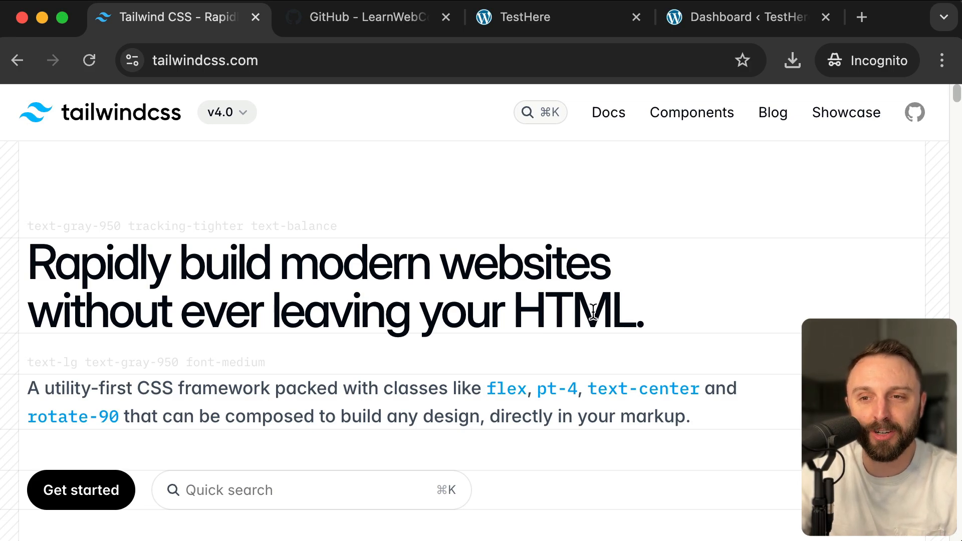
{"action": "left_click", "coordinate": [356, 17]}
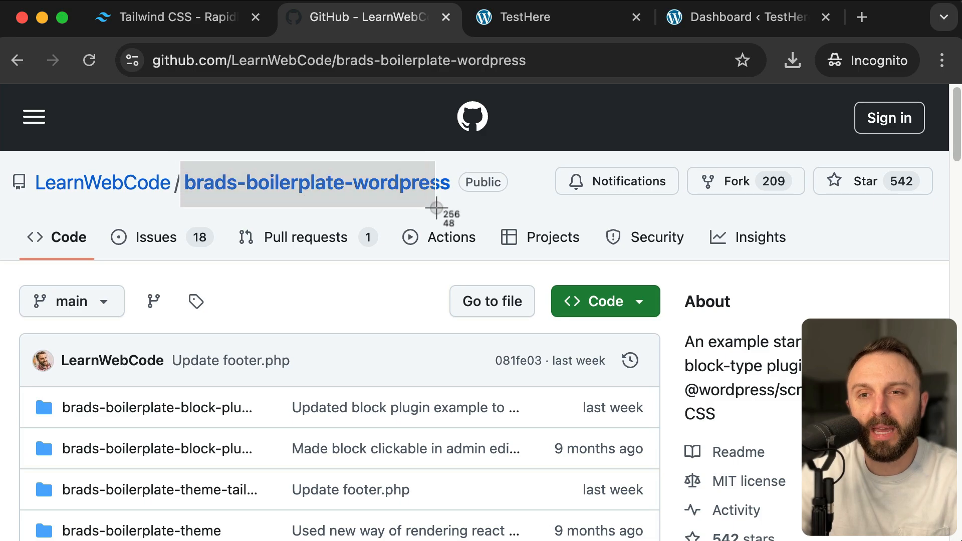
{"action": "mouse_move", "coordinate": [555, 206]}
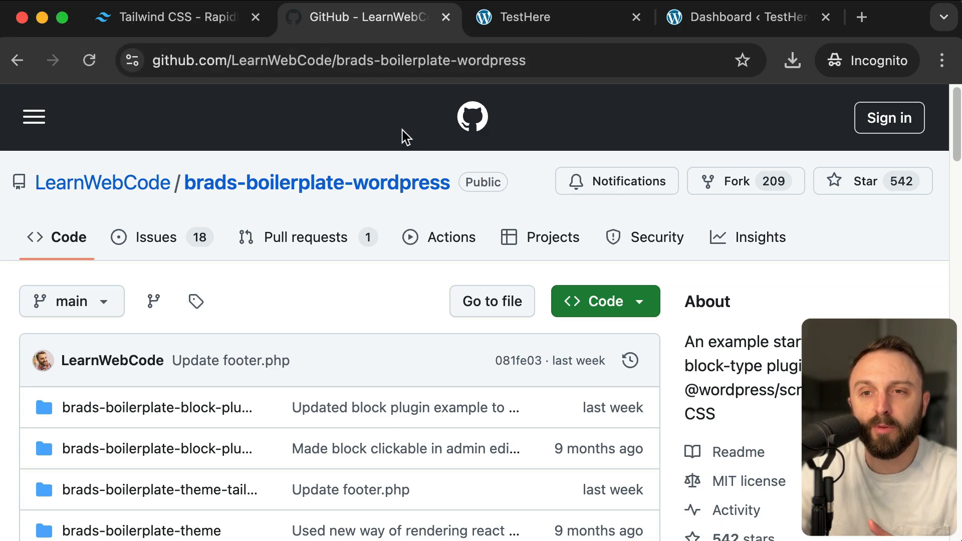
{"action": "scroll", "scroll_direction": "down", "scroll_amount": 3}
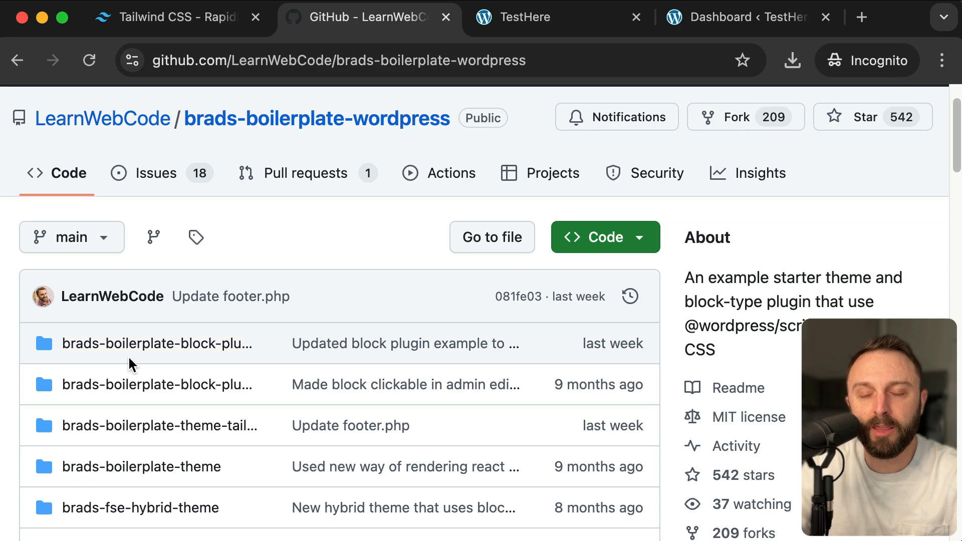
{"action": "scroll", "scroll_direction": "down", "scroll_amount": 3}
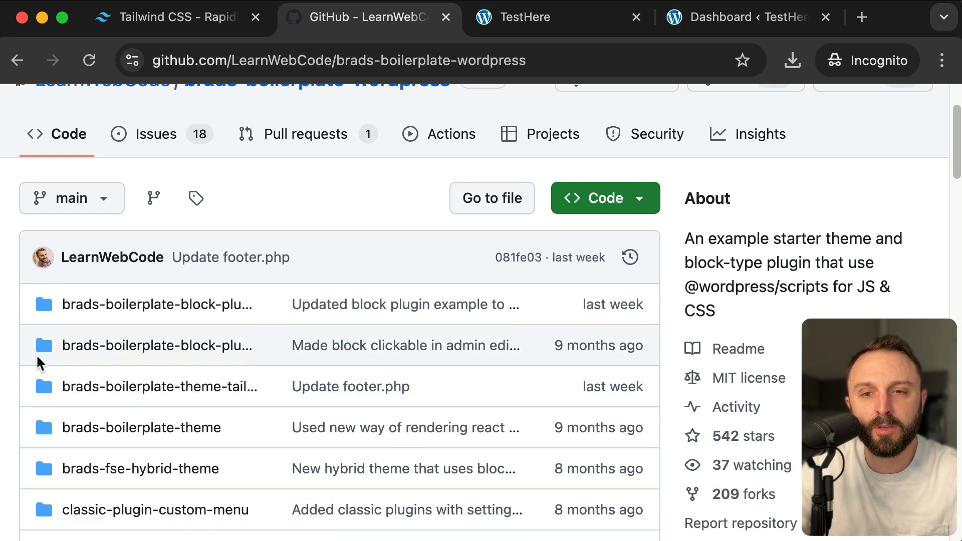
{"action": "scroll", "scroll_direction": "down", "scroll_amount": 3}
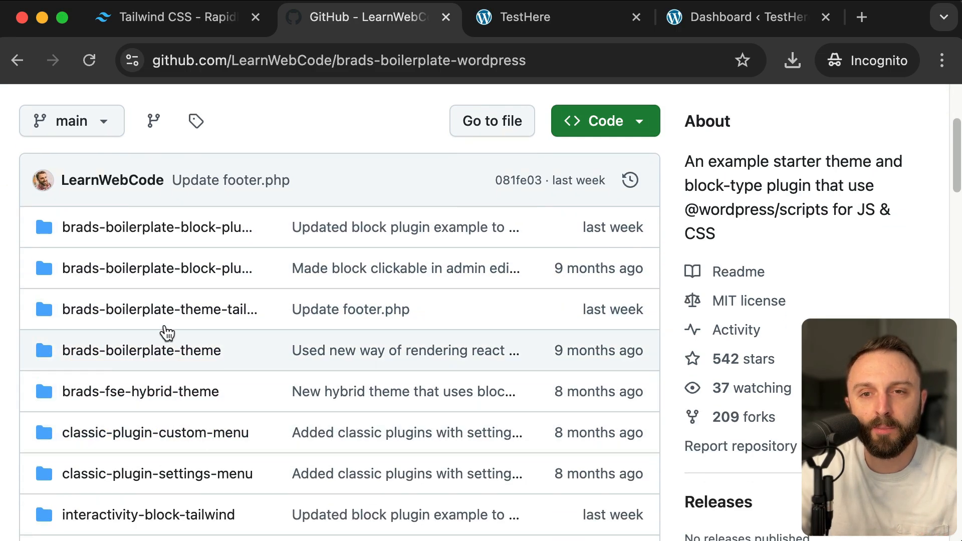
{"action": "scroll", "scroll_direction": "down", "scroll_amount": 3}
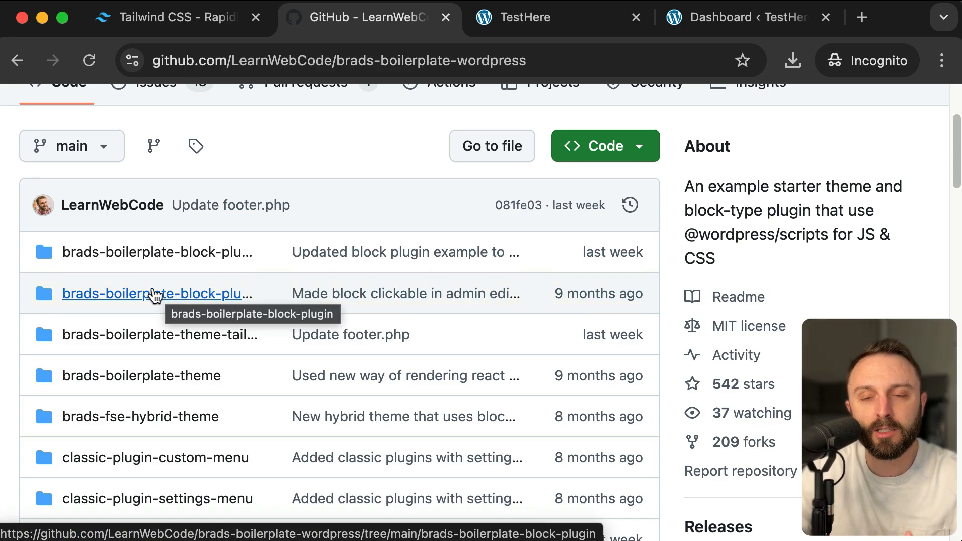
{"action": "mouse_move", "coordinate": [156, 252]}
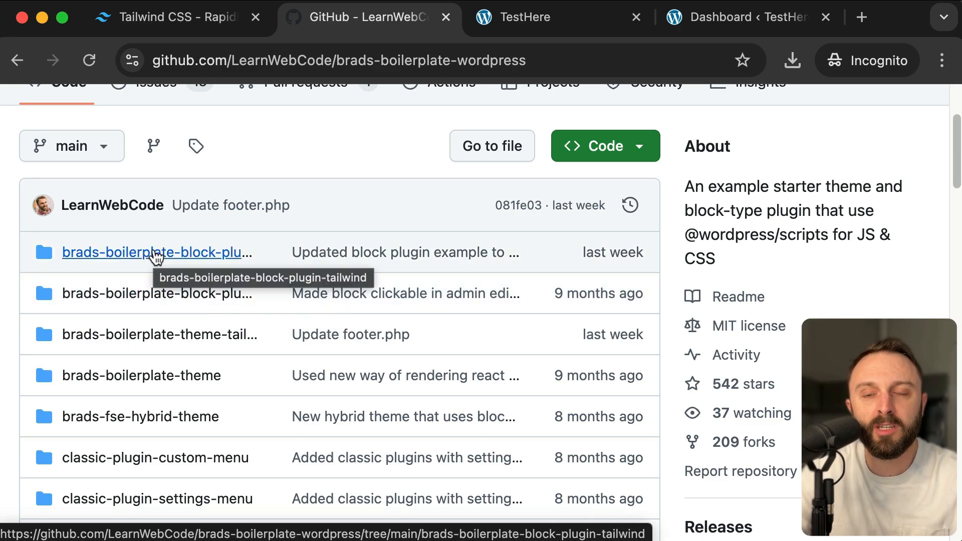
{"action": "left_click", "coordinate": [604, 145]}
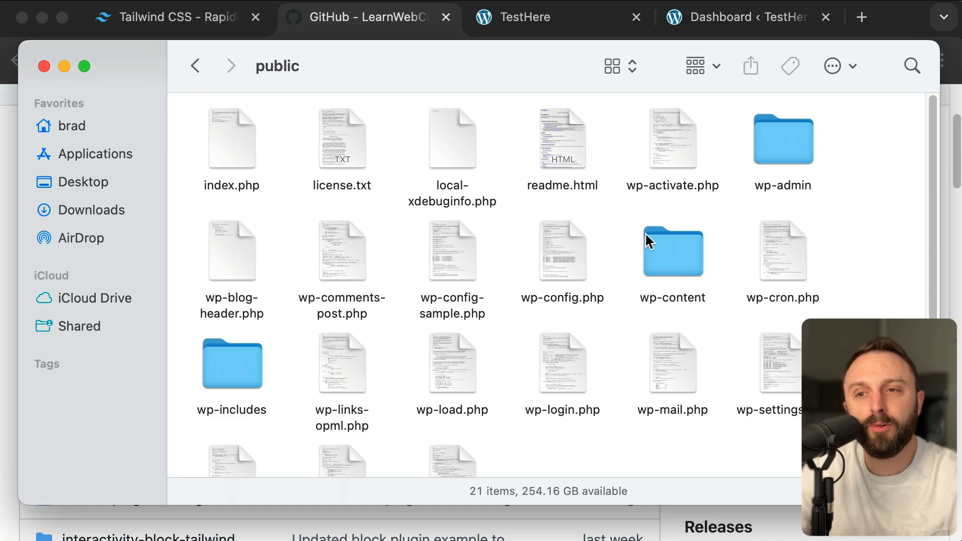
Navigate from the site's public folder into wp-content and then plugins.
{"action": "double_click", "coordinate": [672, 249]}
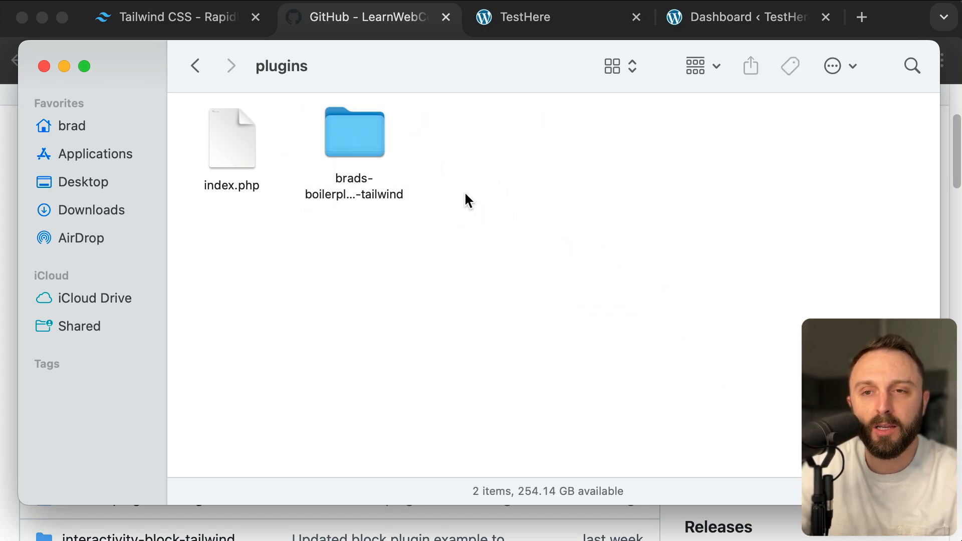
{"action": "left_click", "coordinate": [354, 132]}
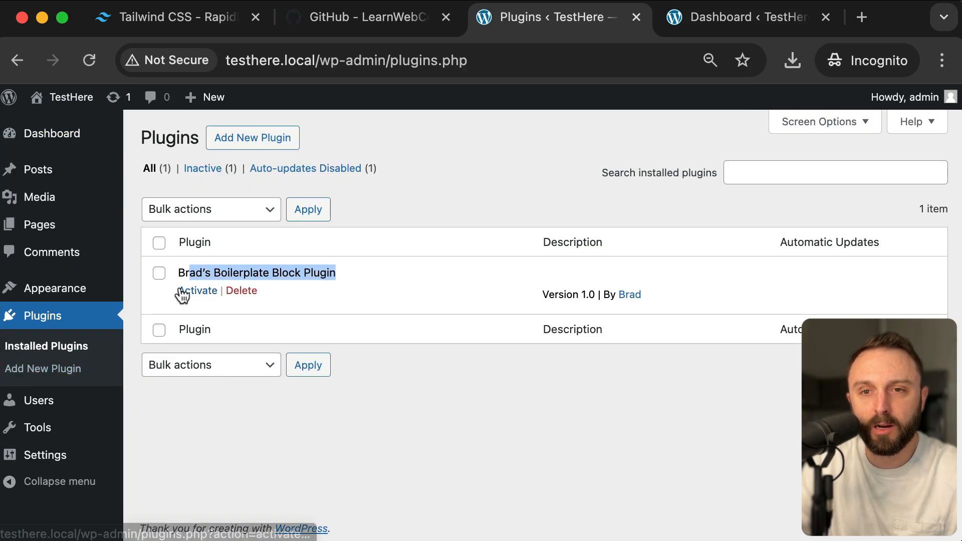
Activate the boilerplate plugin and insert the Tailwind React block into Hello world! via /bra.
{"action": "left_click", "coordinate": [199, 290]}
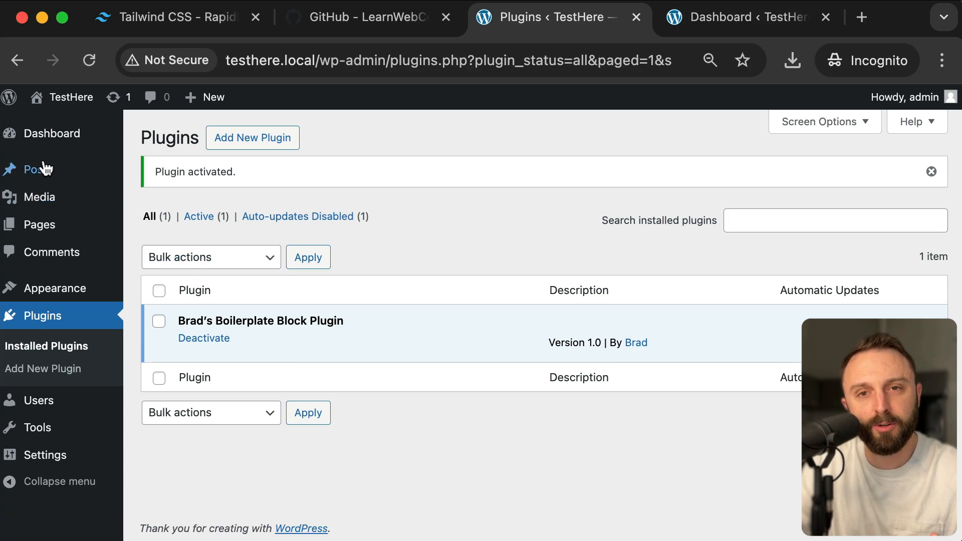
{"action": "left_click", "coordinate": [39, 169]}
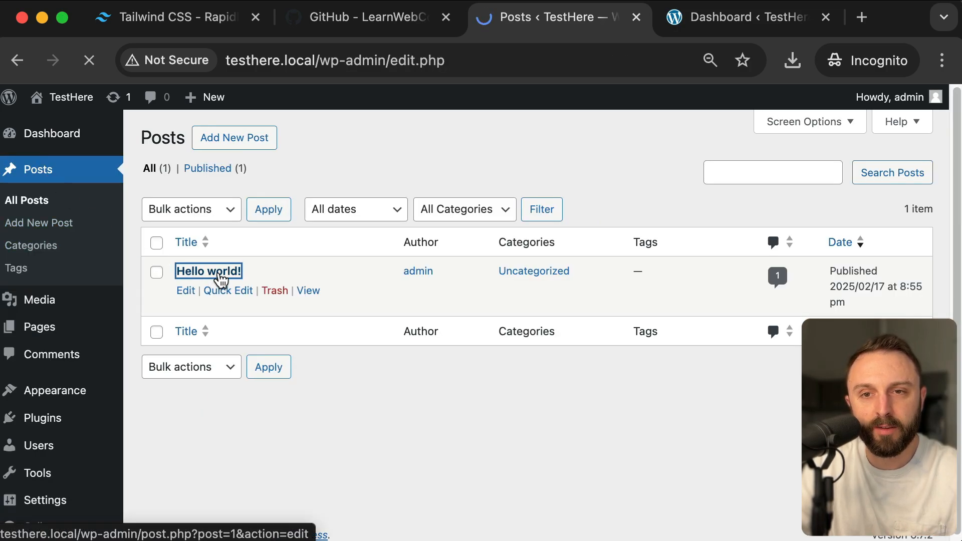
{"action": "left_click", "coordinate": [208, 271]}
{"action": "type", "text": "/"}
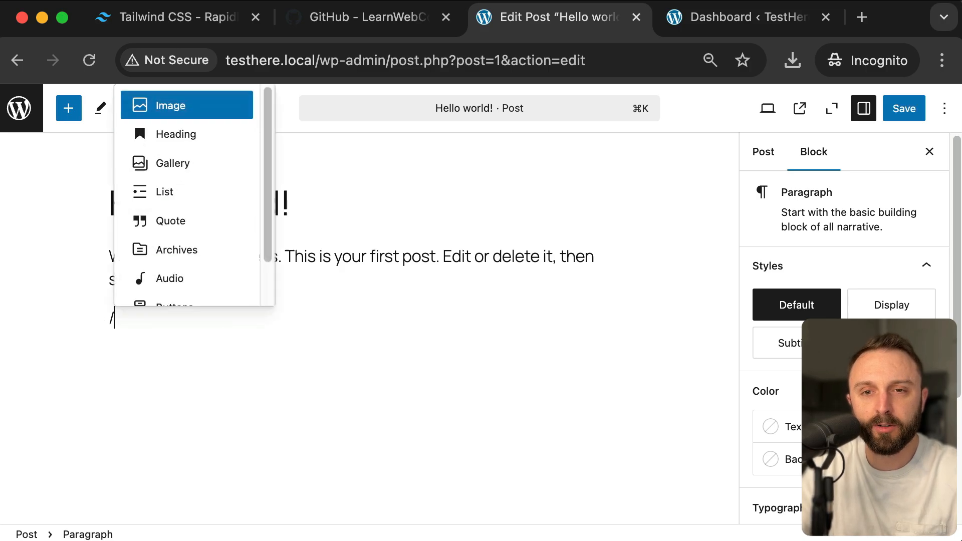
{"action": "type", "text": "bra"}
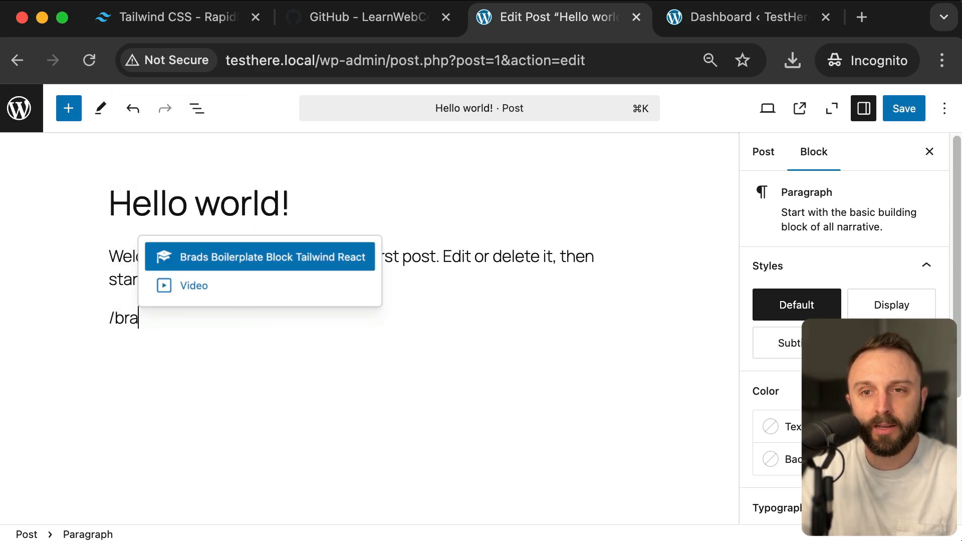
{"action": "left_click", "coordinate": [261, 257]}
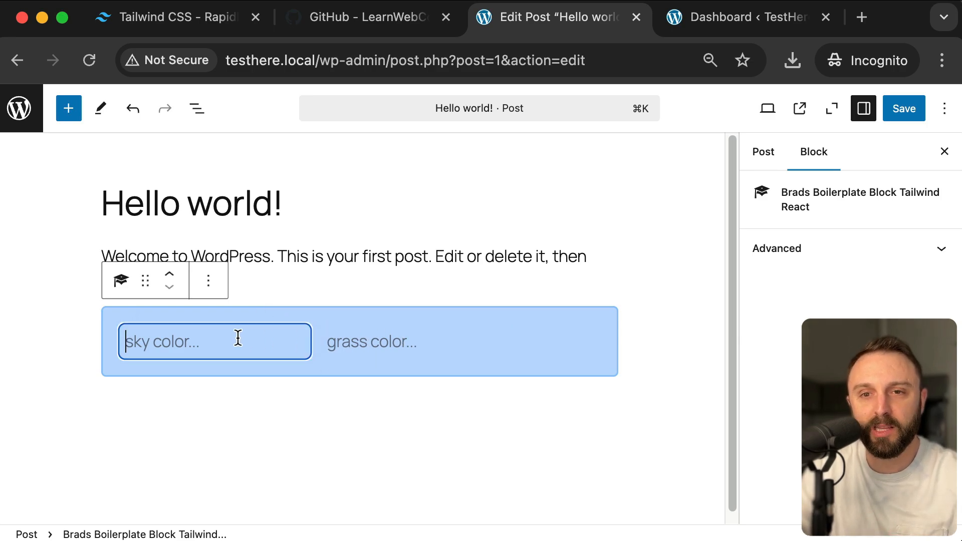
Enter sky color blue'ish and grass color pretty green, save, and view the post.
{"action": "type", "text": "blue'ish"}
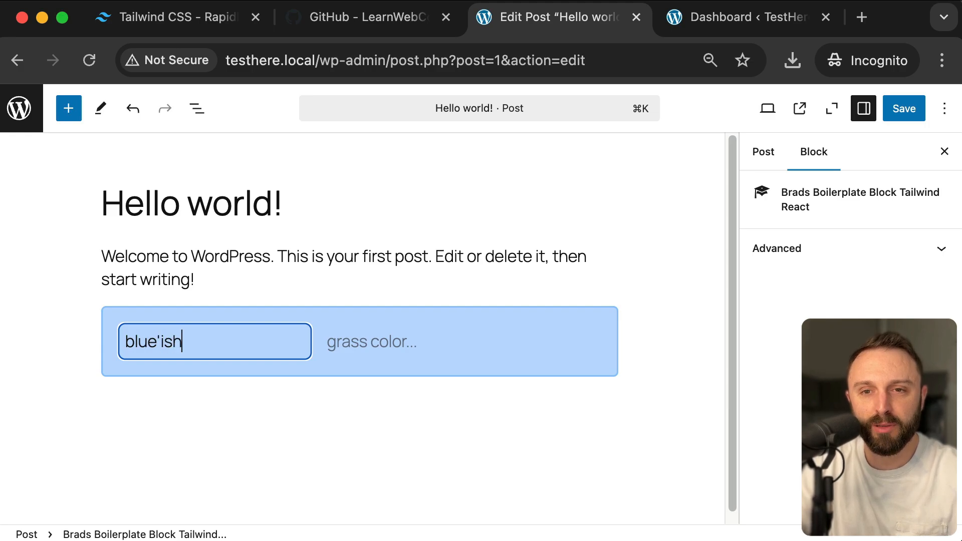
{"action": "type", "text": "pretty green"}
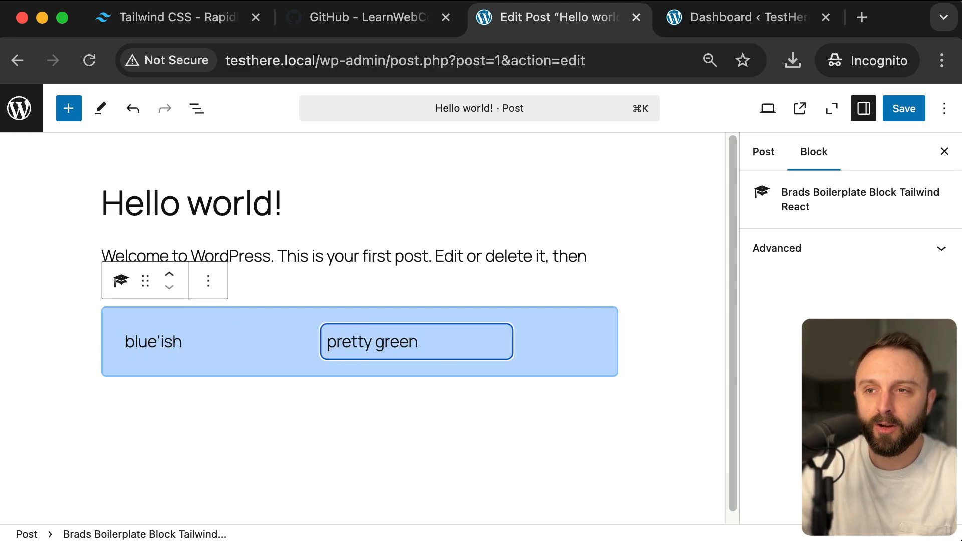
{"action": "left_click", "coordinate": [903, 109]}
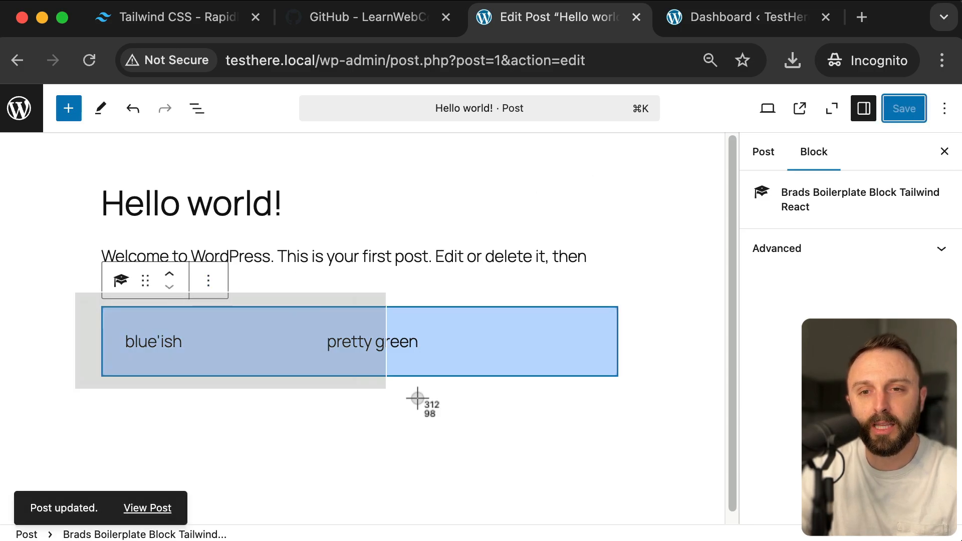
{"action": "left_click", "coordinate": [147, 508]}
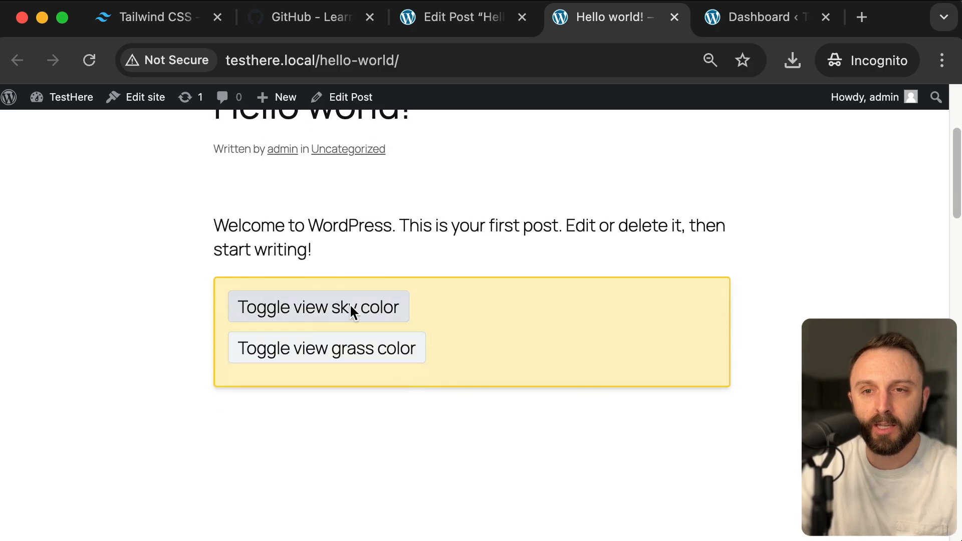
Toggle the grass and sky color buttons to reveal pretty green and blue'ish.
{"action": "left_click", "coordinate": [325, 348]}
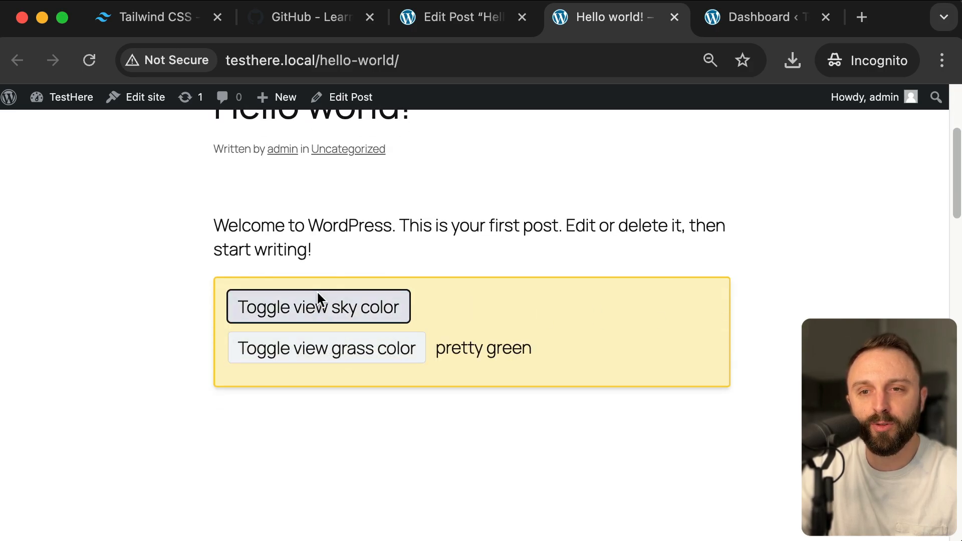
{"action": "left_click", "coordinate": [326, 348]}
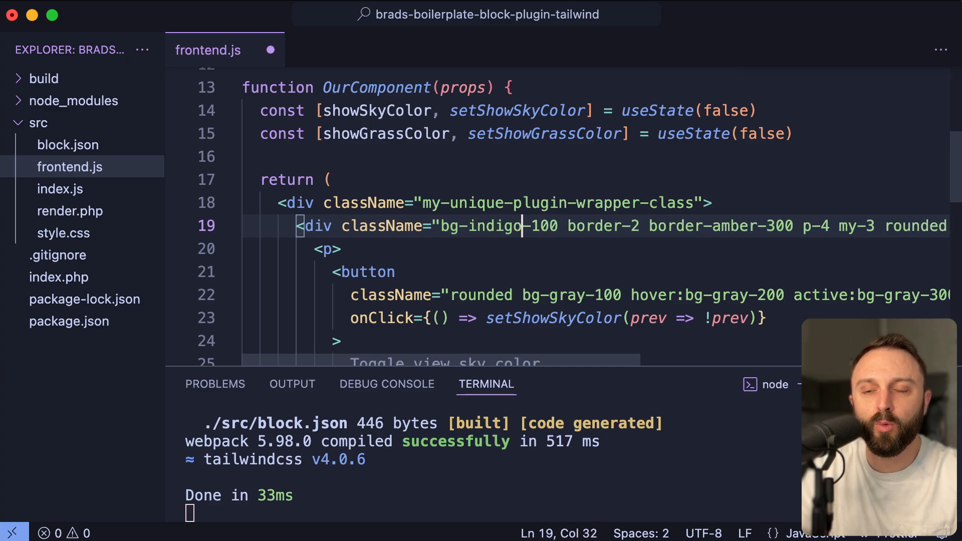
Check the indigo background live, then add bg-white to the sky color input class.
{"action": "left_click", "coordinate": [613, 17]}
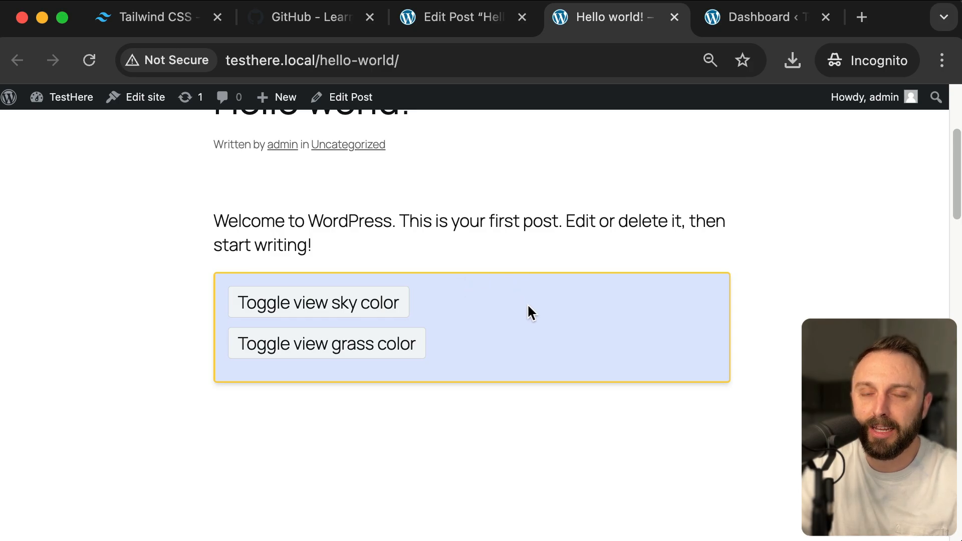
{"action": "mouse_move", "coordinate": [550, 216]}
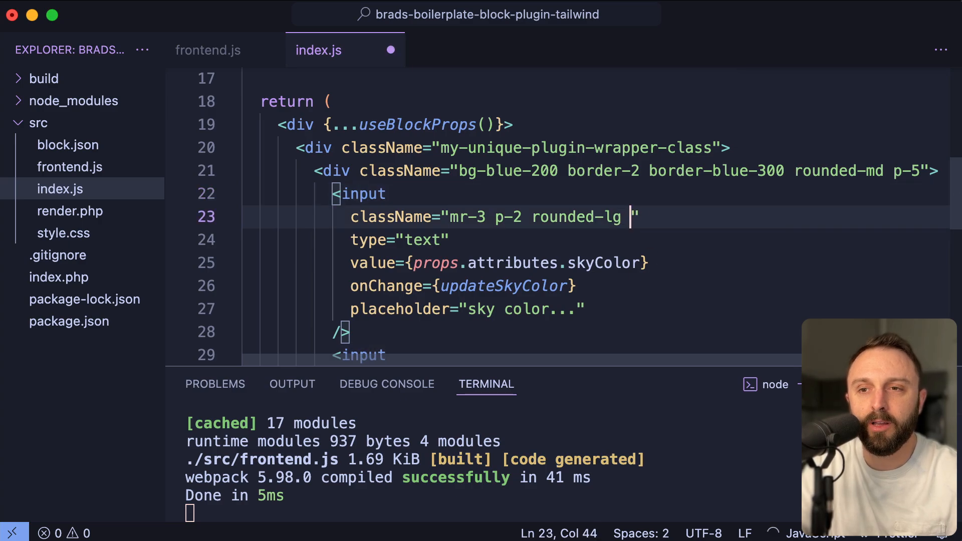
{"action": "type", "text": "bg-white"}
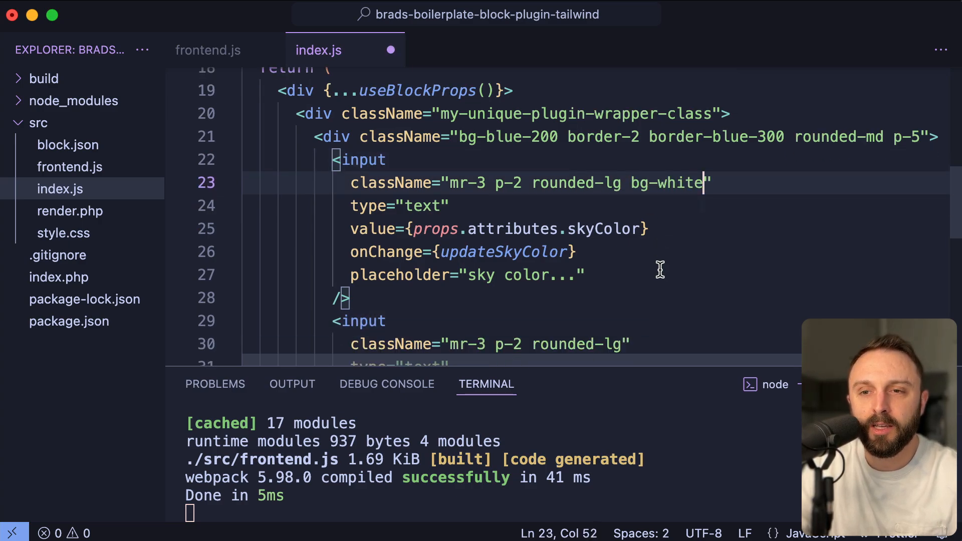
{"action": "type", "text": "bg"}
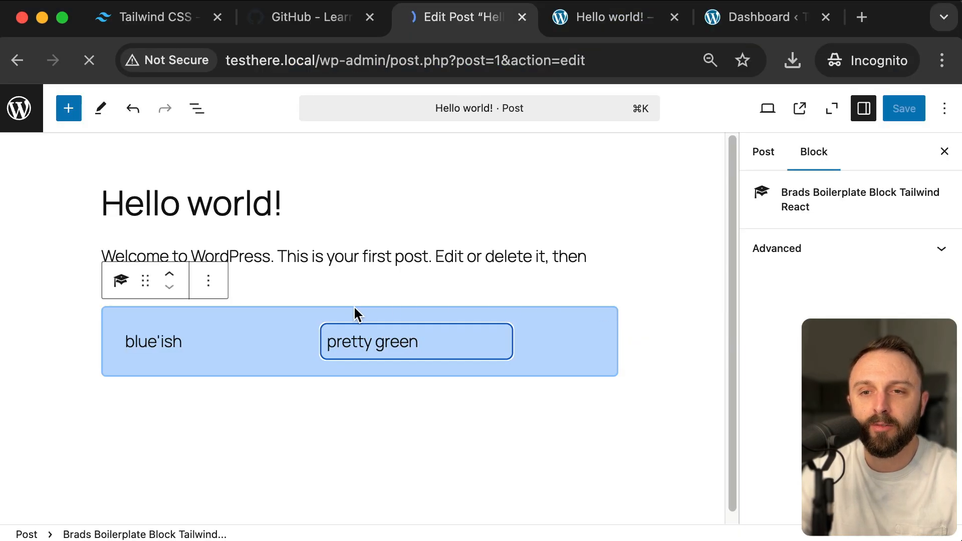
Deselect the block in the editor to preview the white input fields.
{"action": "left_click", "coordinate": [762, 152]}
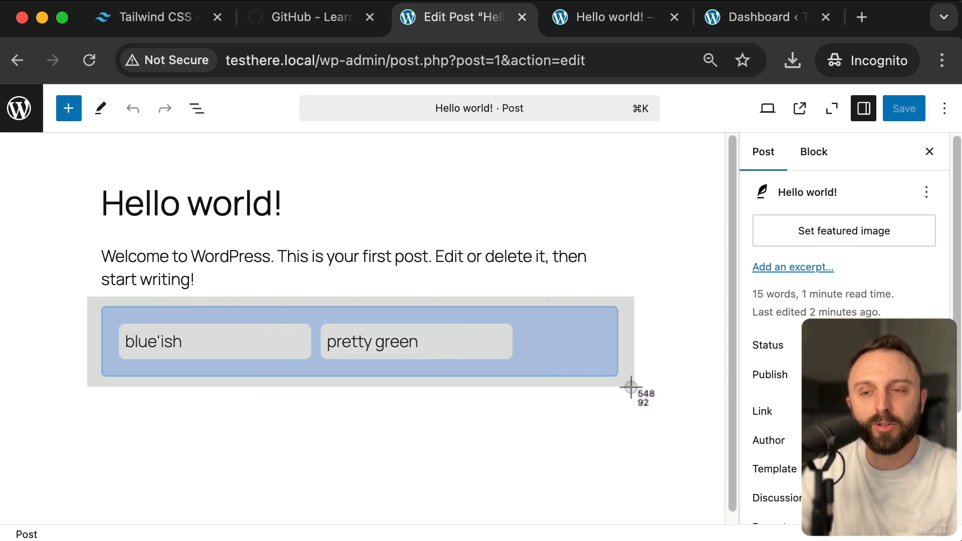
{"action": "left_click_drag", "start_coordinate": [630, 388], "coordinate": [637, 407]}
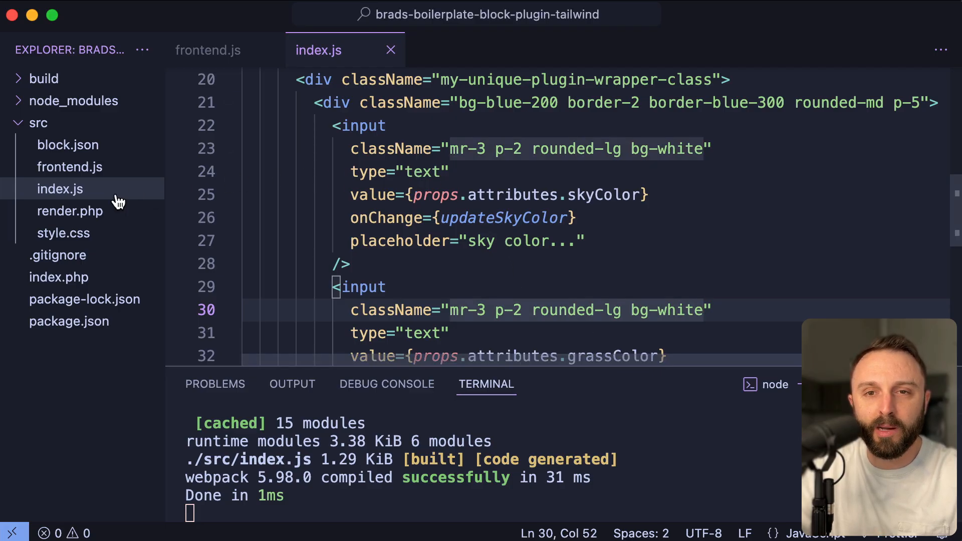
Review the block's blue'ish and pretty green boxes in the Hello world! editor.
{"action": "left_click", "coordinate": [64, 233]}
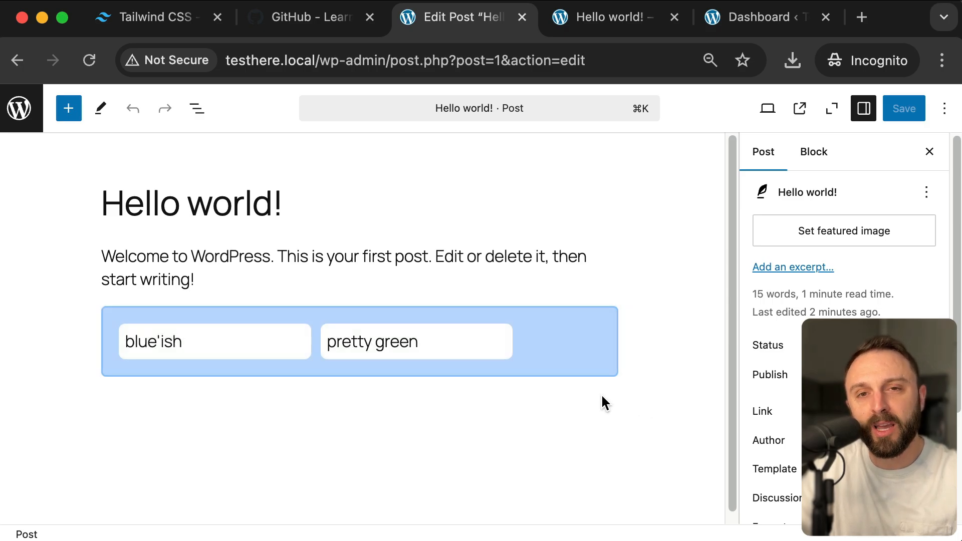
{"action": "mouse_move", "coordinate": [442, 323]}
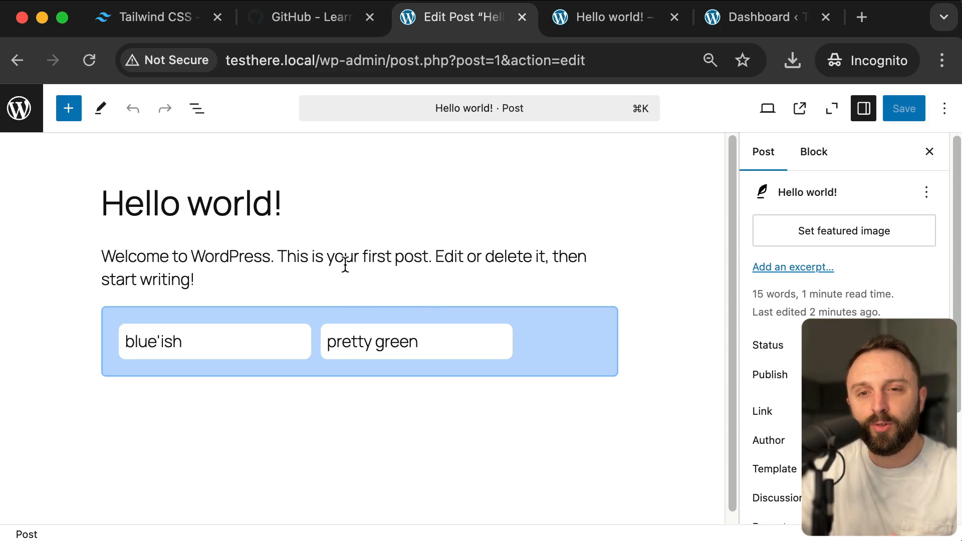
{"action": "mouse_move", "coordinate": [257, 123]}
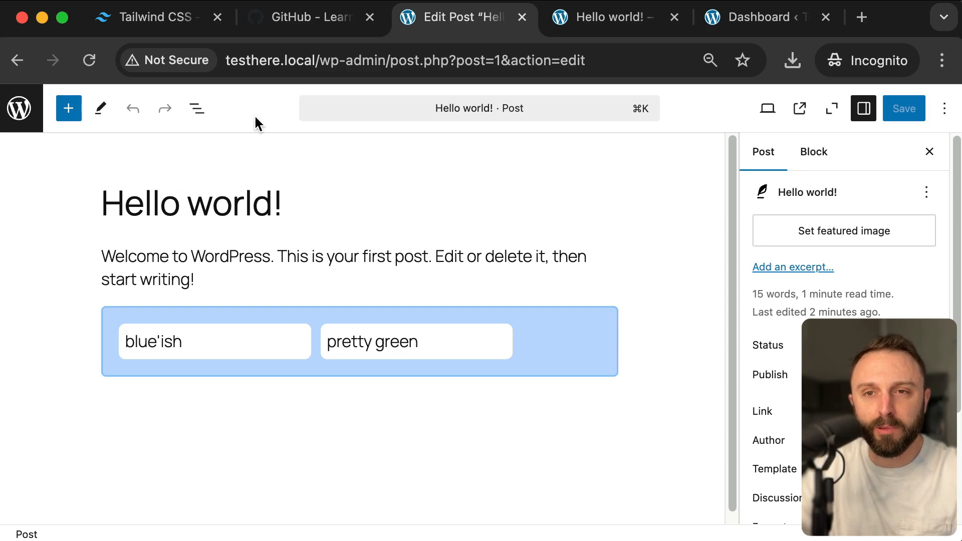
Scroll the GitHub repository to the brads-boilerplate-theme-tailwind and interactivity-block-tailwind folders.
{"action": "left_click", "coordinate": [301, 17]}
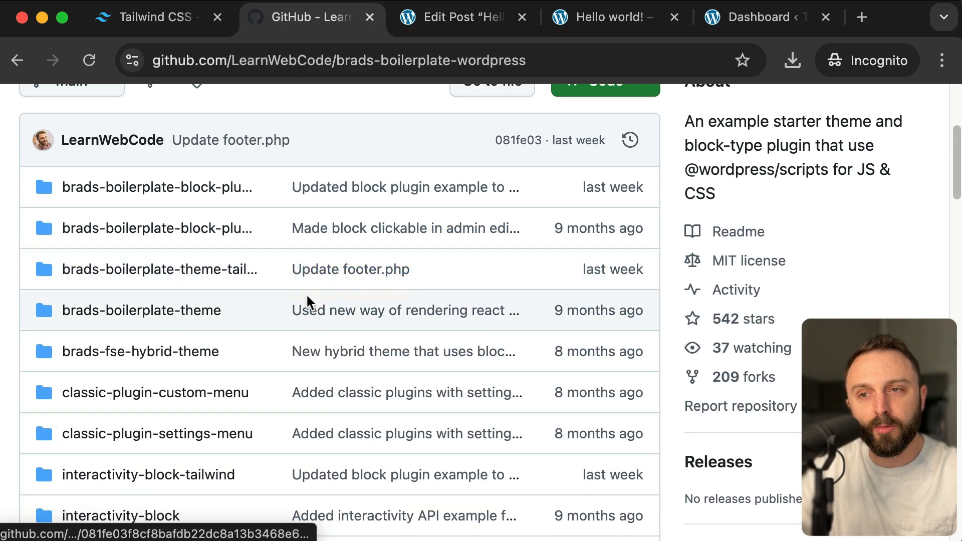
{"action": "scroll", "scroll_direction": "down", "scroll_amount": 3}
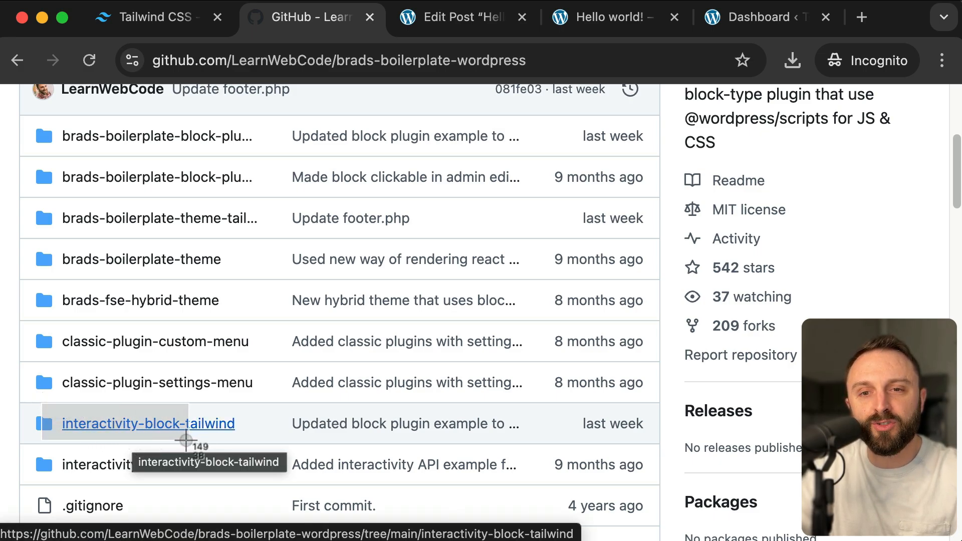
{"action": "mouse_move", "coordinate": [270, 446]}
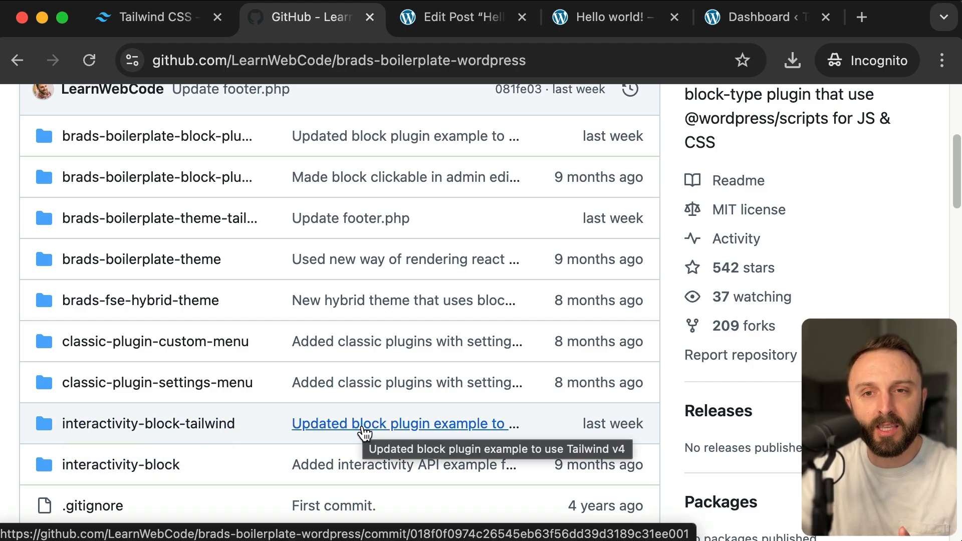
{"action": "scroll", "scroll_direction": "down", "scroll_amount": 3}
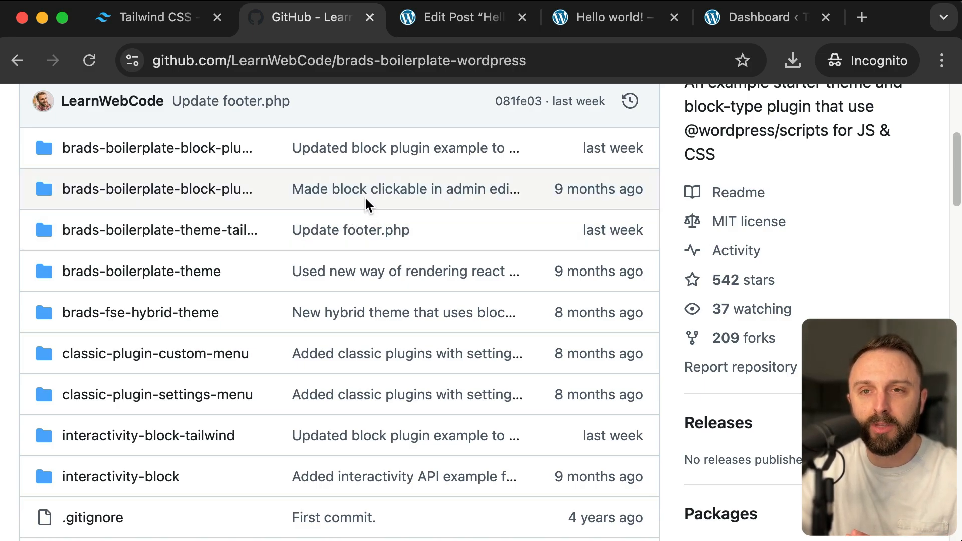
{"action": "mouse_move", "coordinate": [208, 60]}
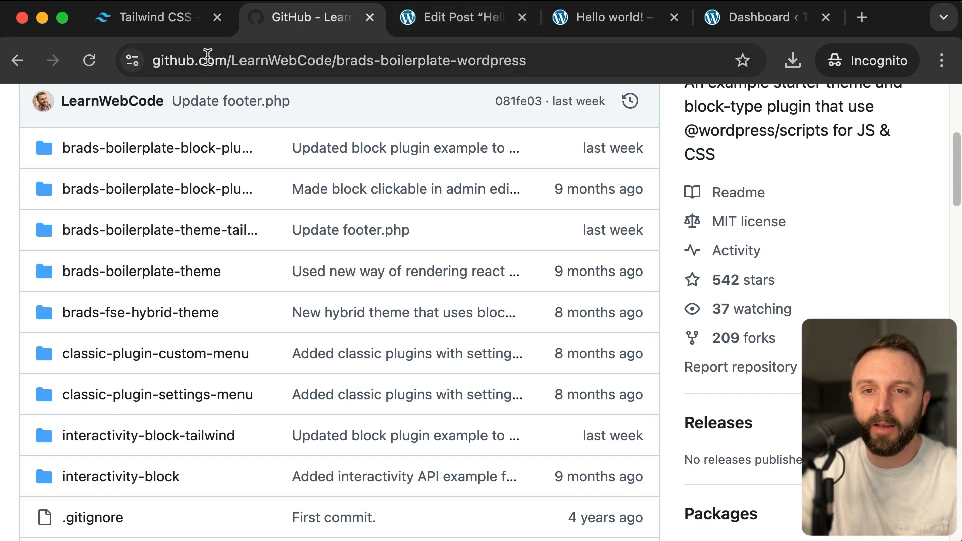
{"action": "mouse_move", "coordinate": [153, 230]}
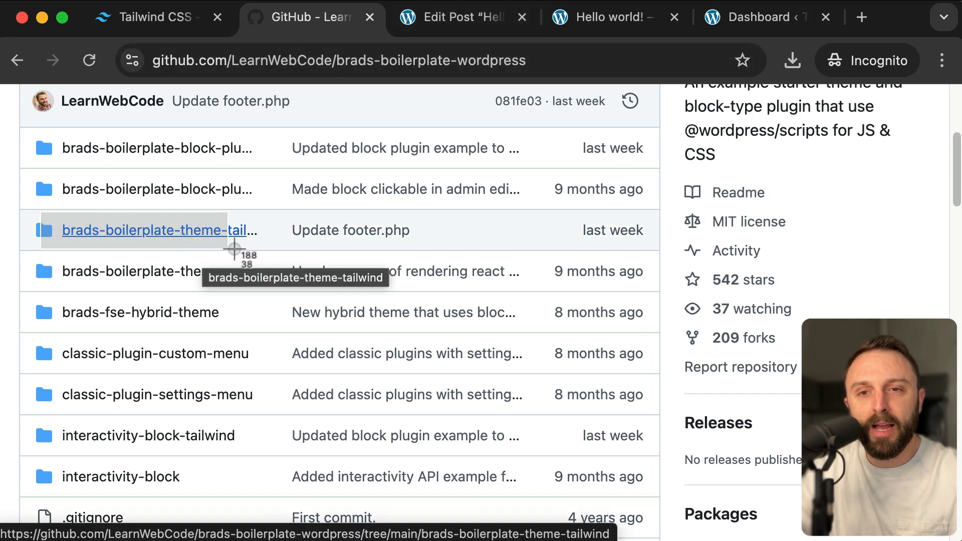
{"action": "mouse_move", "coordinate": [257, 254]}
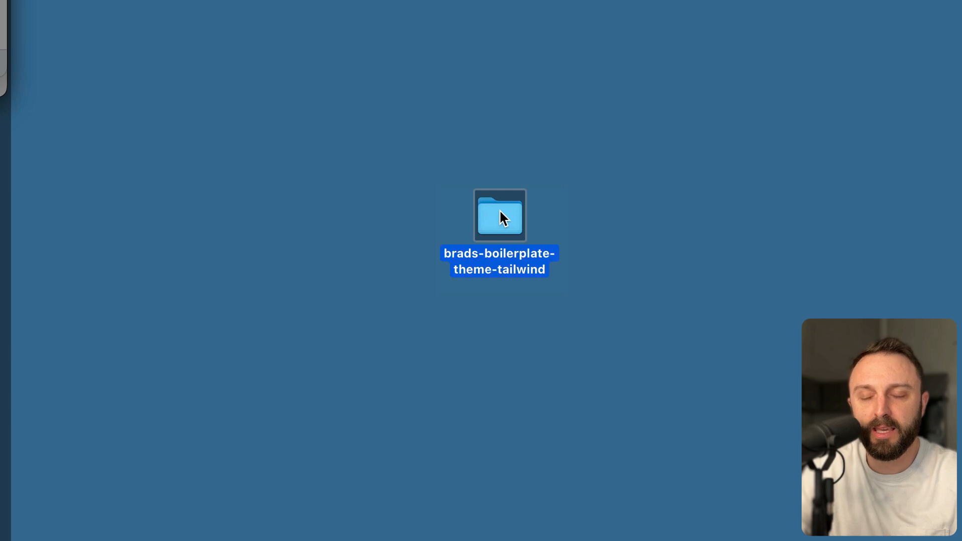
{"action": "mouse_move", "coordinate": [480, 224]}
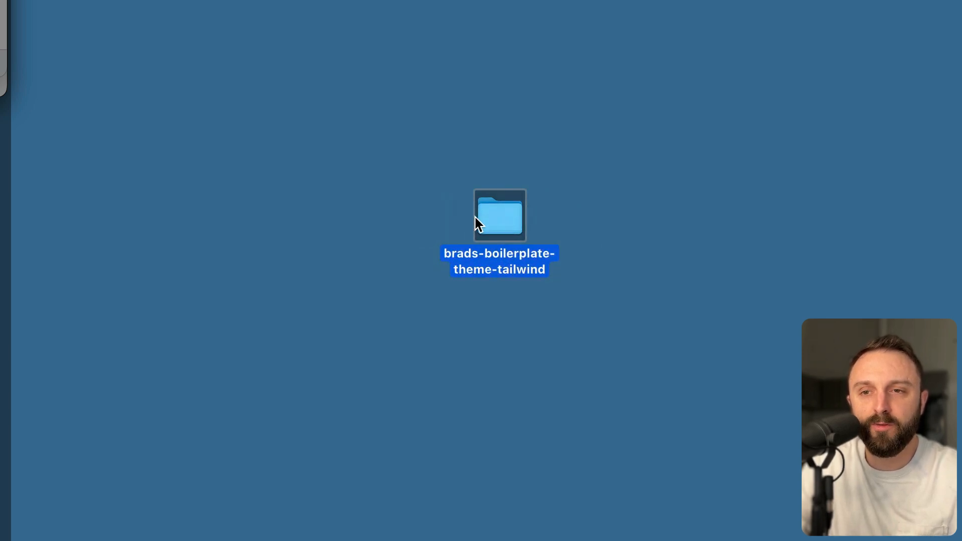
Place brads-boilerplate-theme-tailwind in wp-content/themes, then return to the WordPress admin.
{"action": "double_click", "coordinate": [499, 216]}
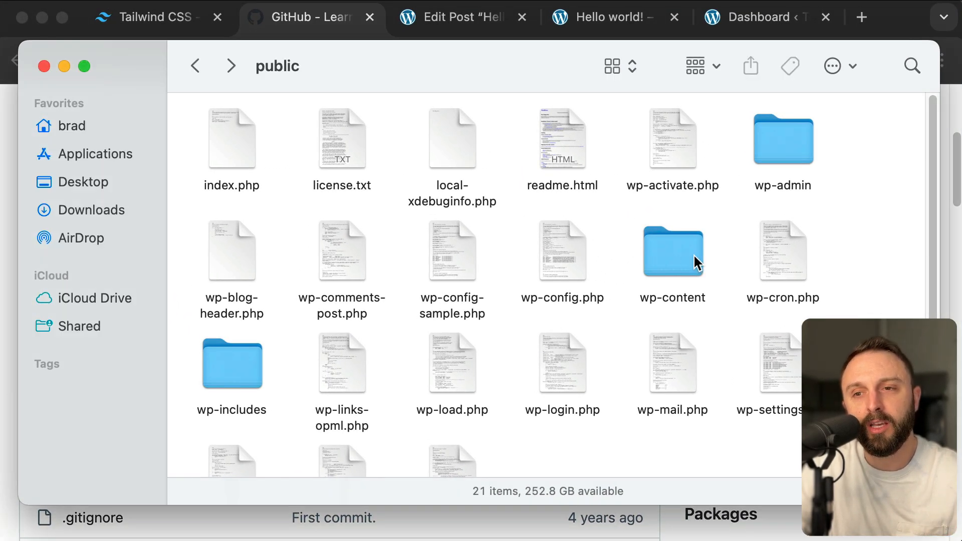
{"action": "double_click", "coordinate": [673, 250]}
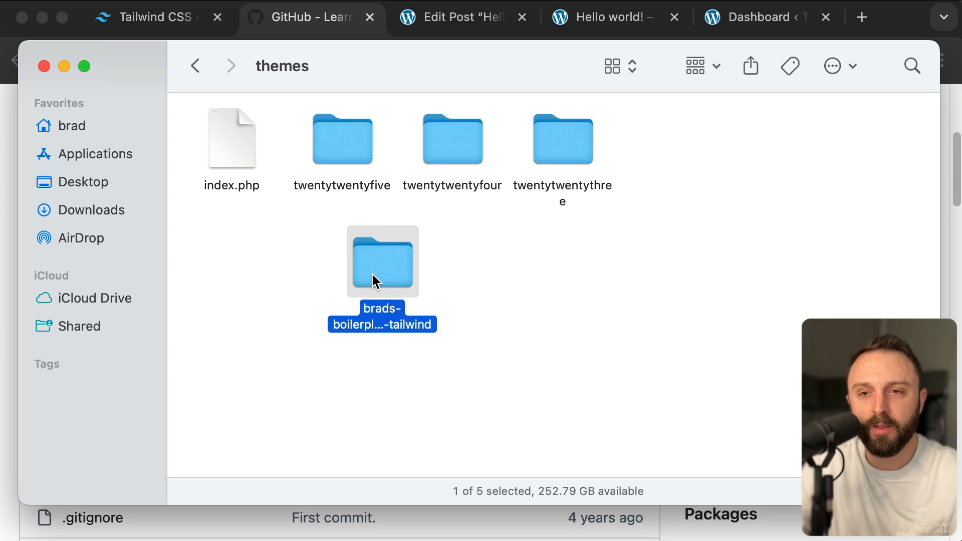
{"action": "mouse_move", "coordinate": [399, 252]}
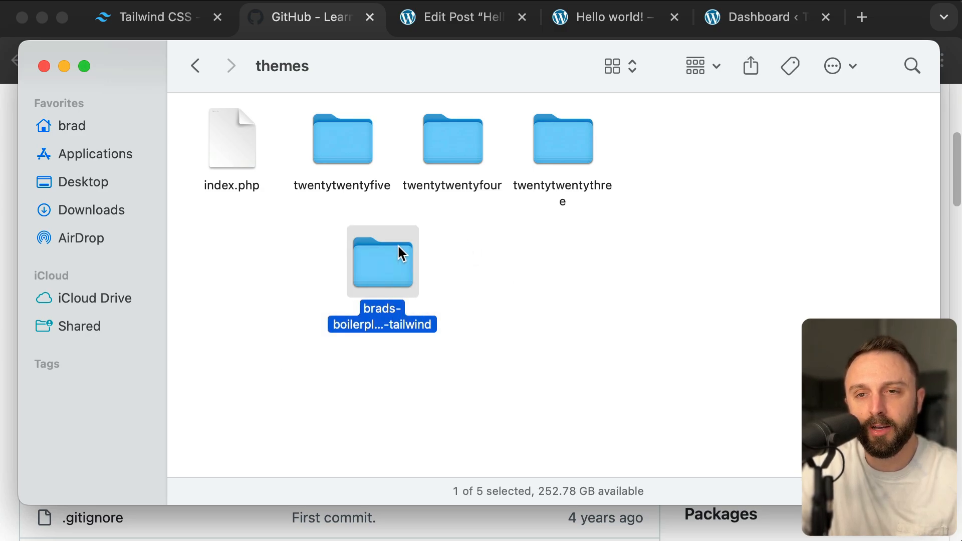
{"action": "double_click", "coordinate": [382, 261]}
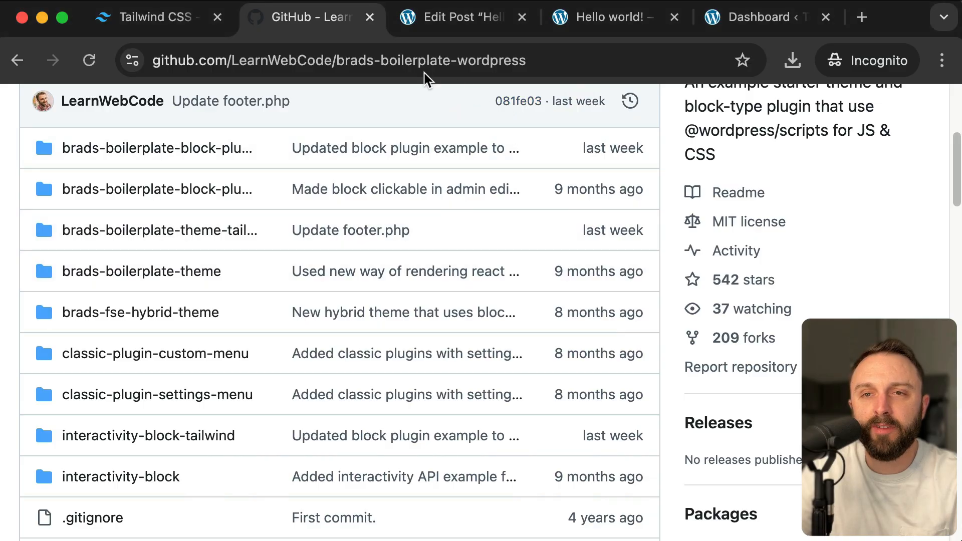
{"action": "left_click", "coordinate": [463, 16]}
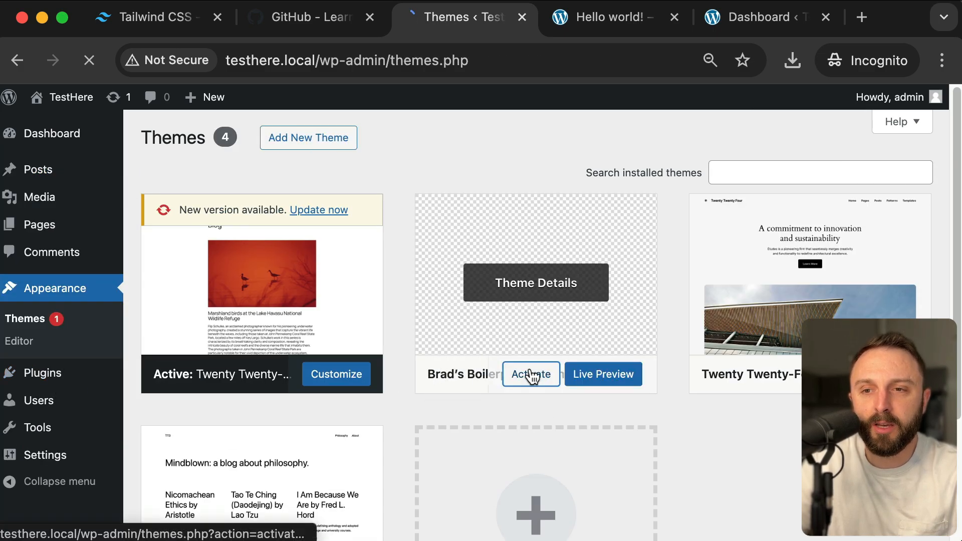
Activate Brad's Boilerplate theme and click the homepage's Hello from React! counter.
{"action": "left_click", "coordinate": [604, 16]}
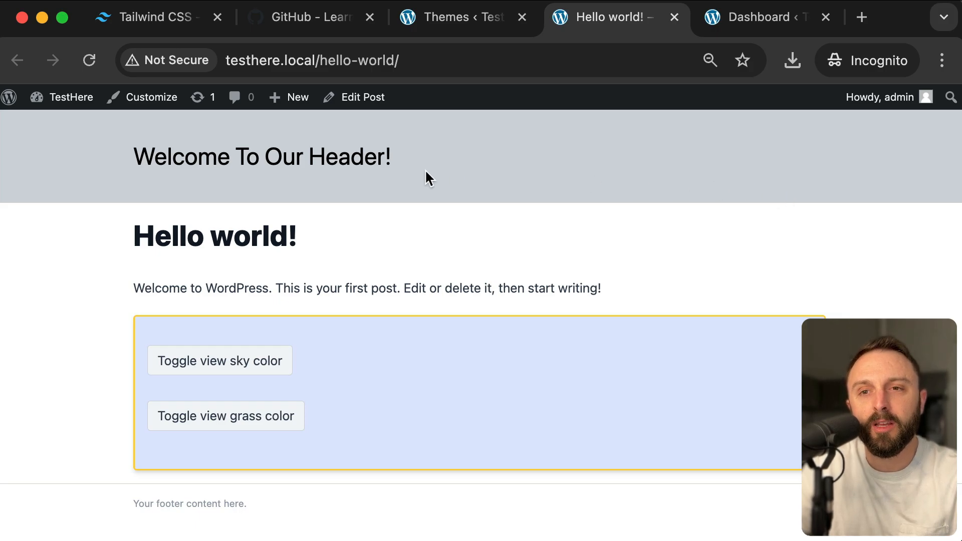
{"action": "mouse_move", "coordinate": [351, 156]}
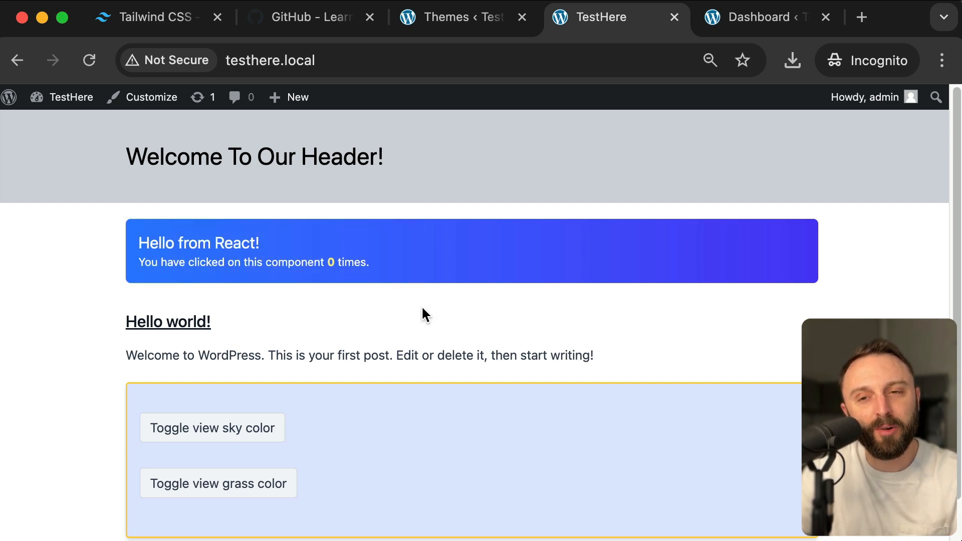
{"action": "left_click", "coordinate": [423, 259]}
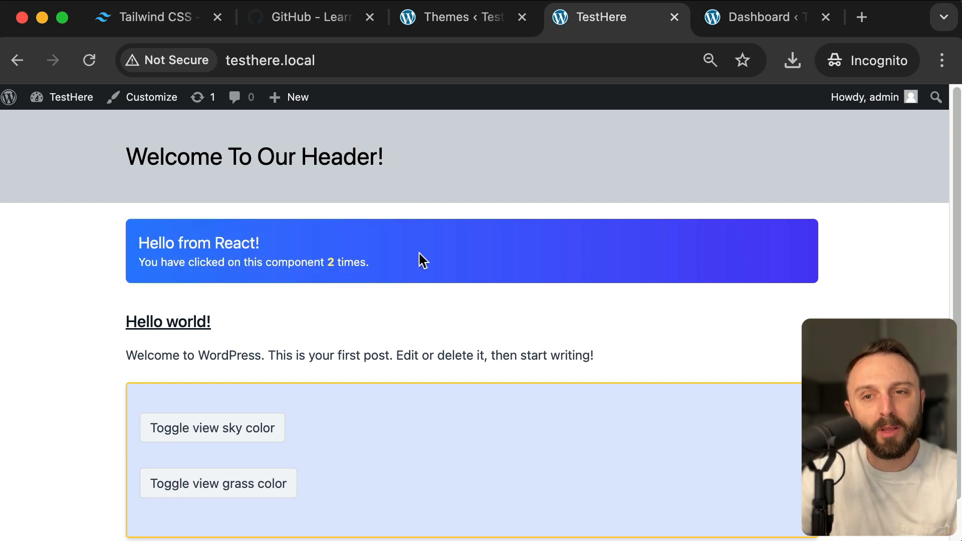
{"action": "left_click", "coordinate": [471, 250]}
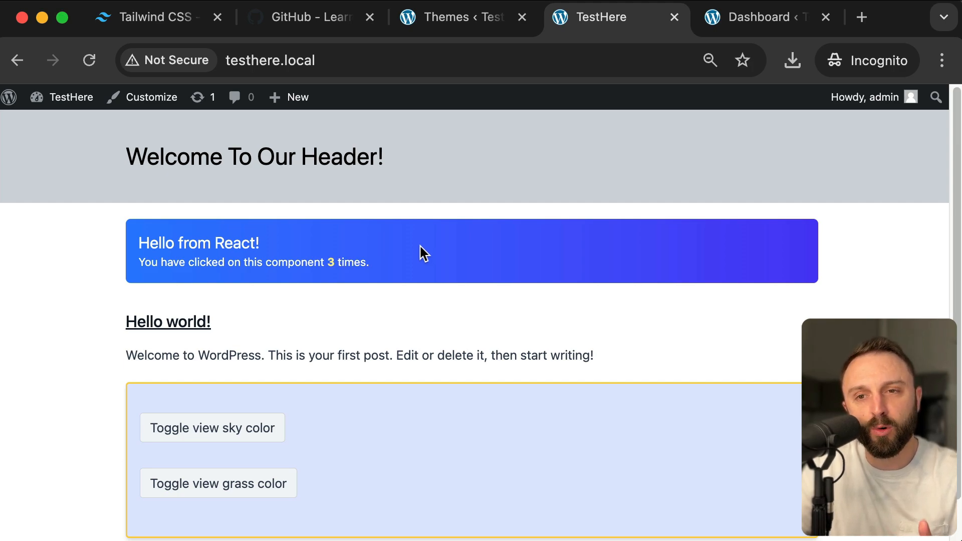
{"action": "mouse_move", "coordinate": [416, 256]}
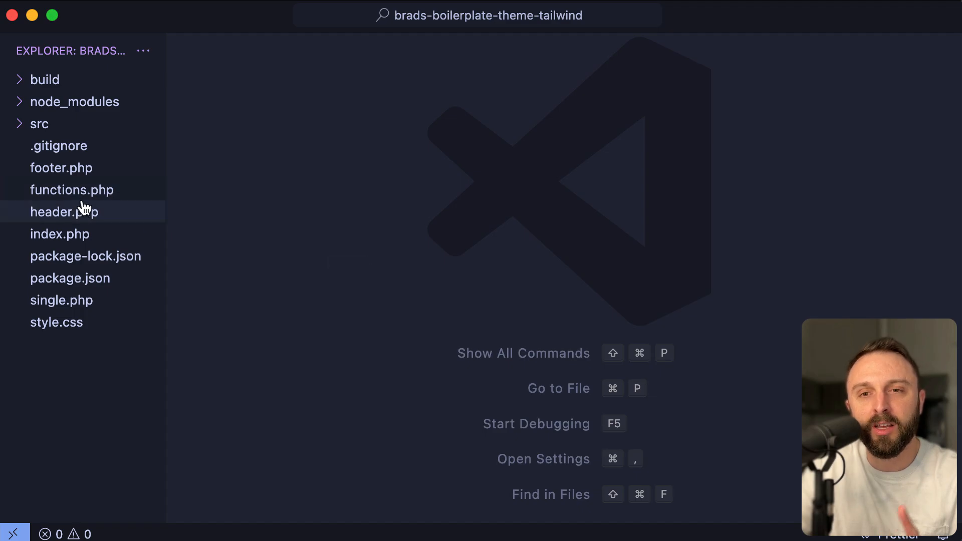
Review the theme's functions.php and package.json, flipping back and forth between the two files.
{"action": "left_click", "coordinate": [72, 190]}
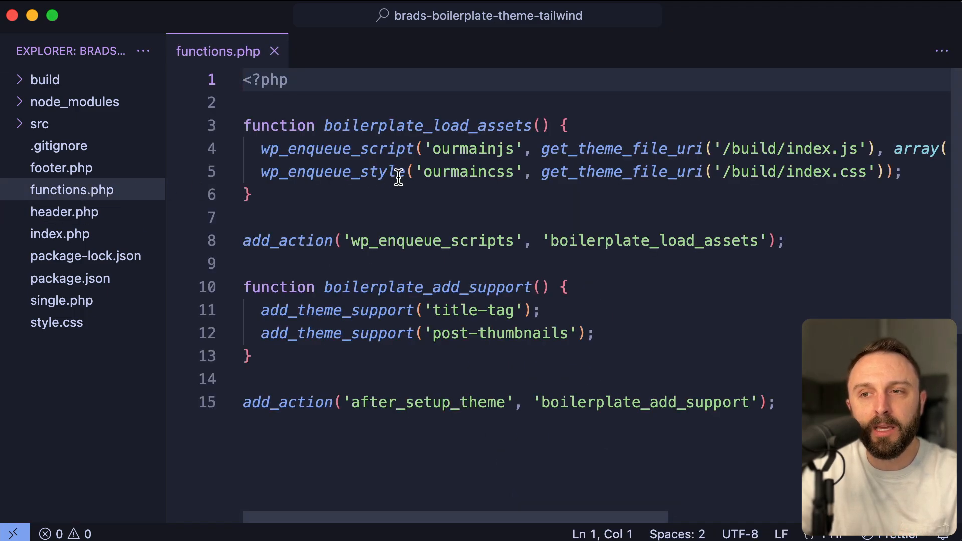
{"action": "mouse_move", "coordinate": [491, 171]}
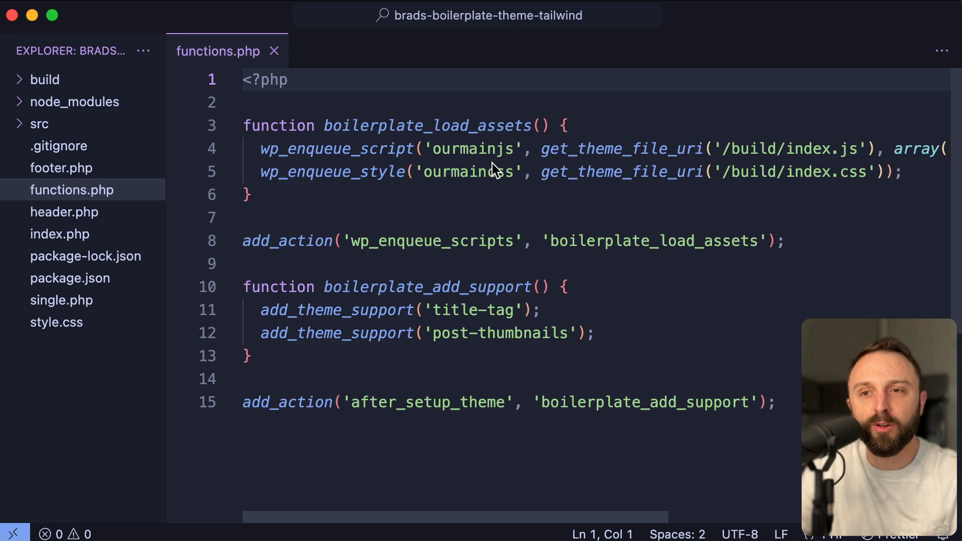
{"action": "scroll", "scroll_direction": "right", "scroll_amount": 3}
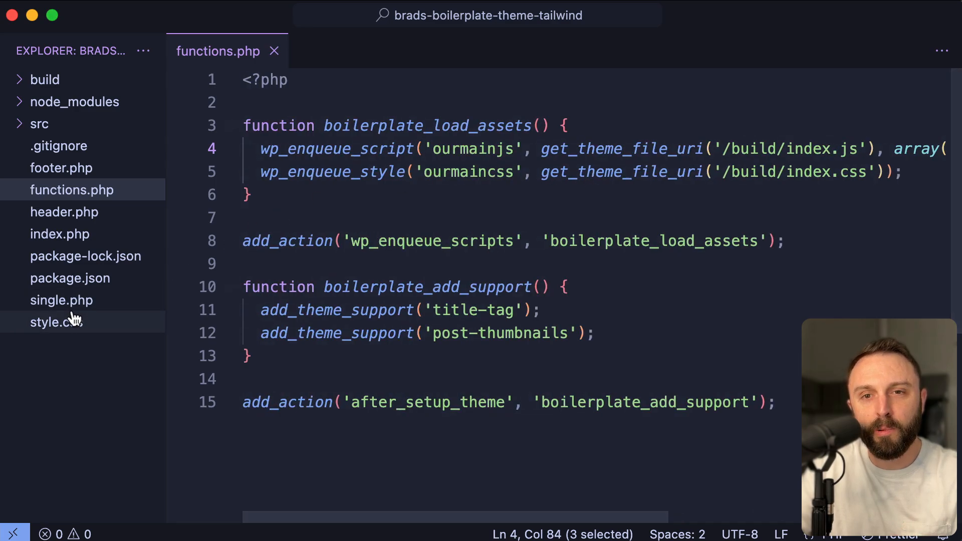
{"action": "left_click", "coordinate": [71, 278]}
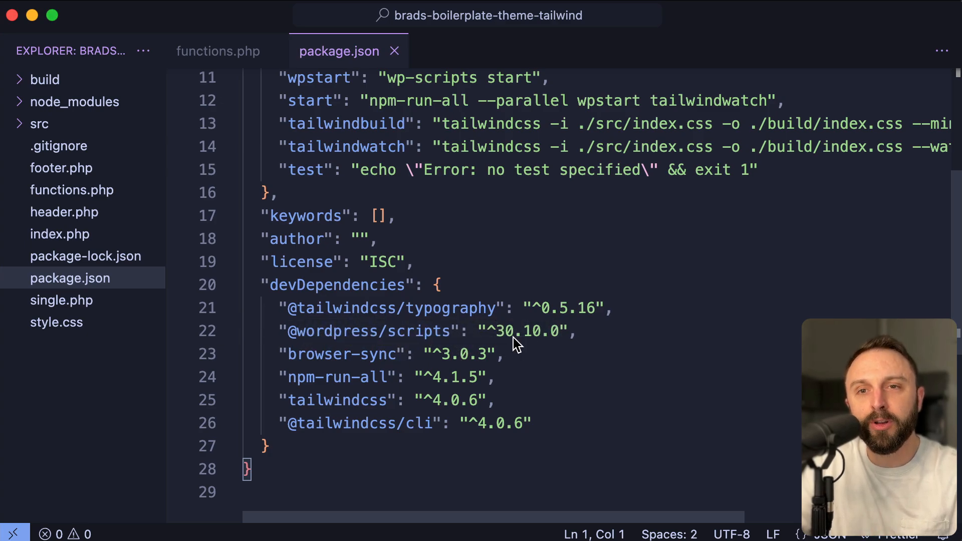
{"action": "left_click", "coordinate": [218, 51]}
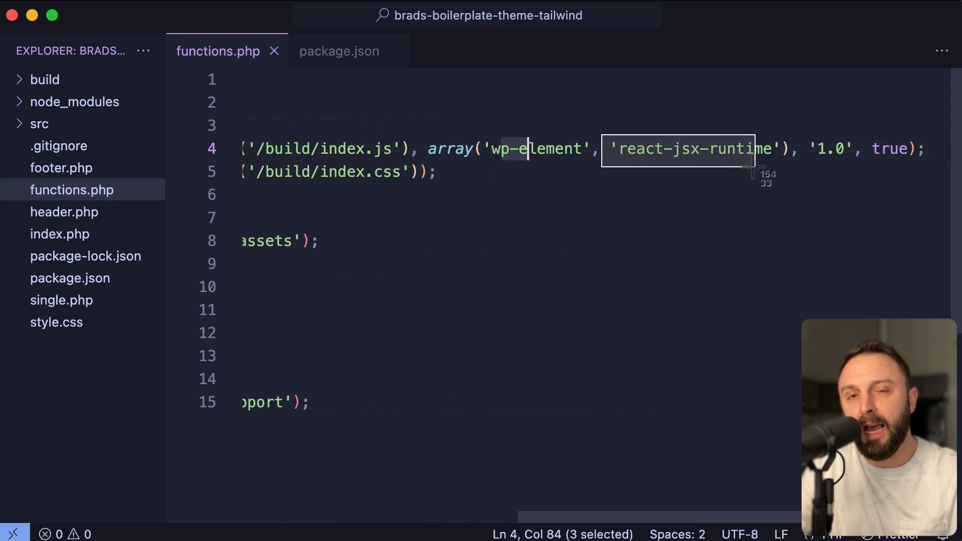
{"action": "left_click", "coordinate": [339, 51]}
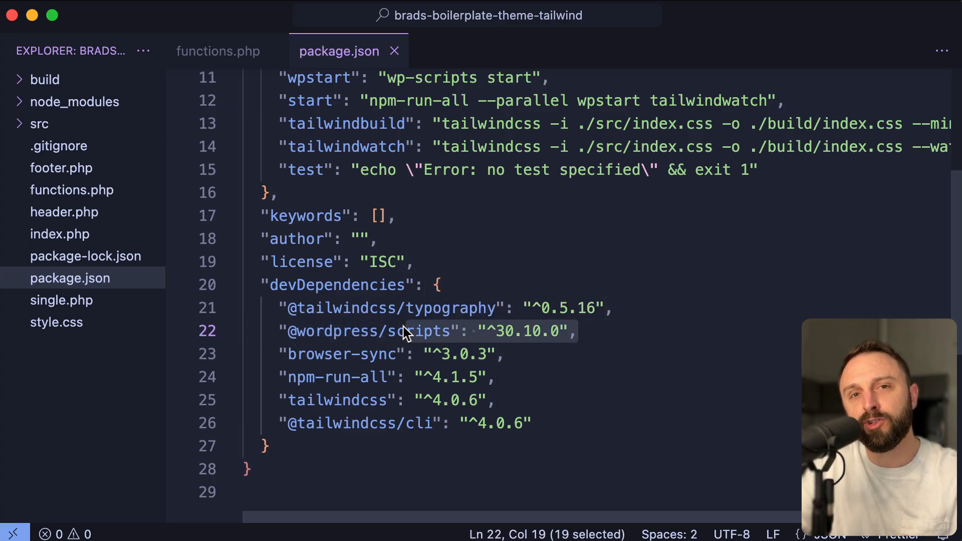
{"action": "left_click", "coordinate": [218, 52]}
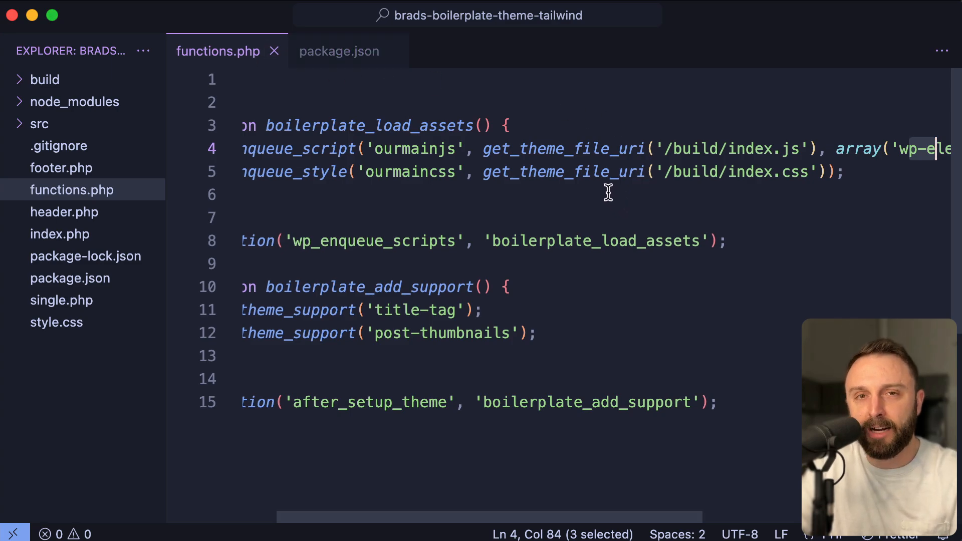
{"action": "scroll", "scroll_direction": "right", "scroll_amount": 3}
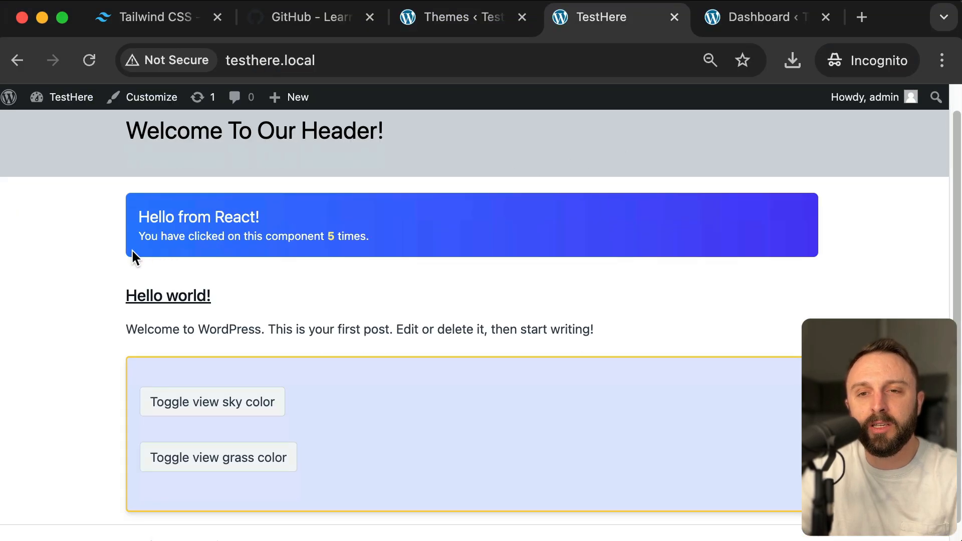
{"action": "mouse_move", "coordinate": [377, 289]}
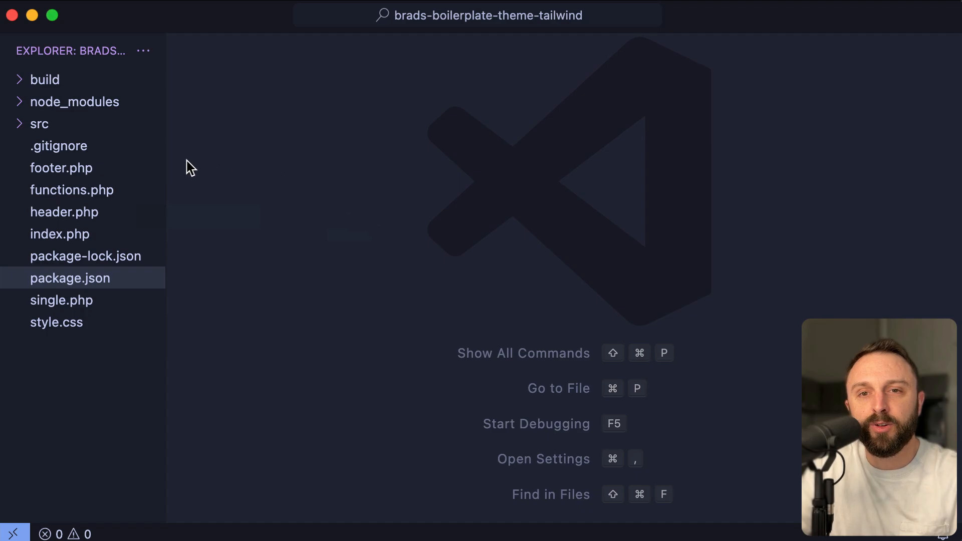
Open ExampleReactComponent.js from src/scripts and type 'oran'.
{"action": "left_click", "coordinate": [39, 124]}
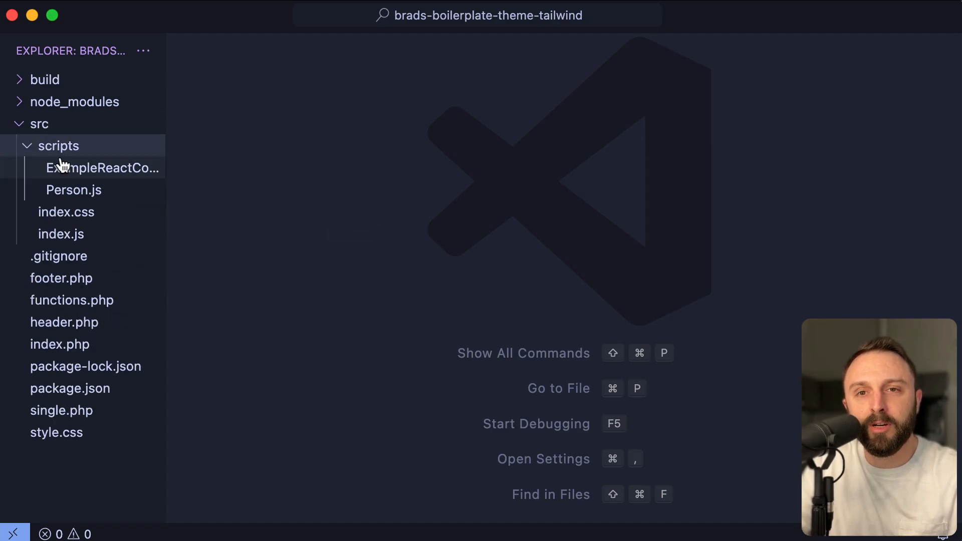
{"action": "left_click", "coordinate": [104, 167]}
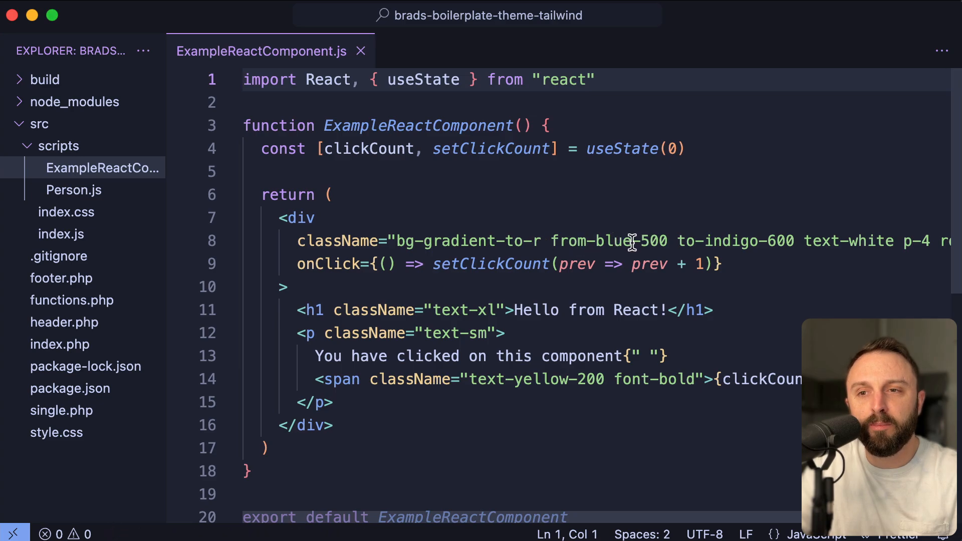
{"action": "type", "text": "oran"}
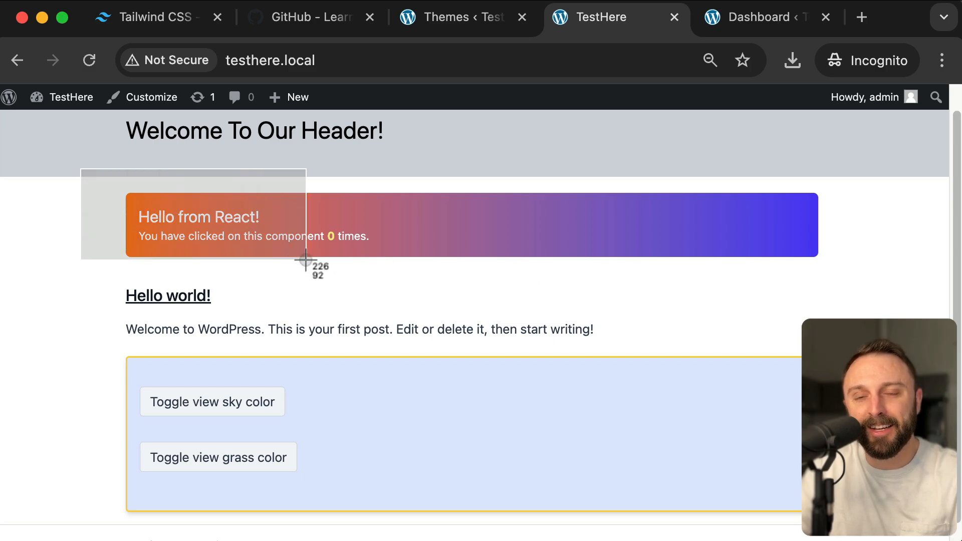
Open the Hello world! post from the site's home page.
{"action": "left_click", "coordinate": [167, 296]}
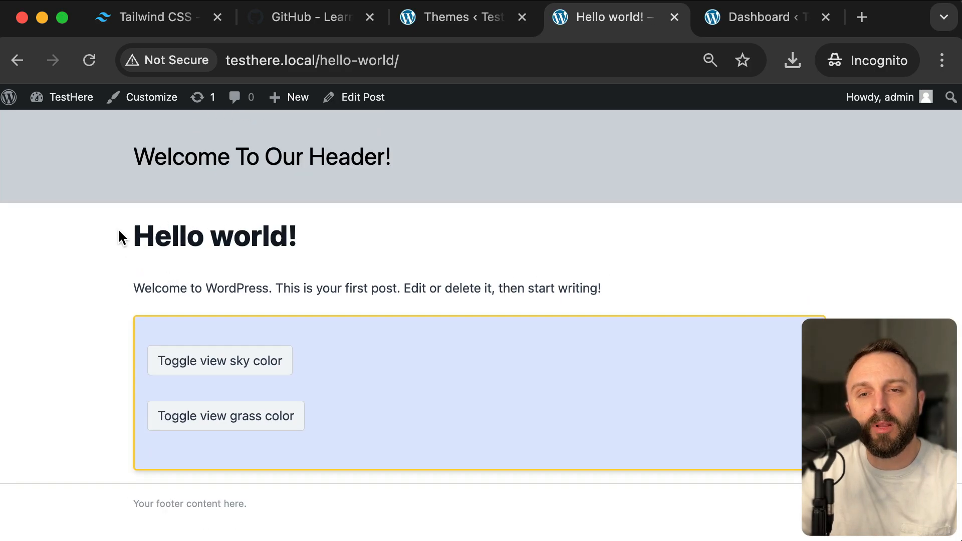
{"action": "mouse_move", "coordinate": [333, 272]}
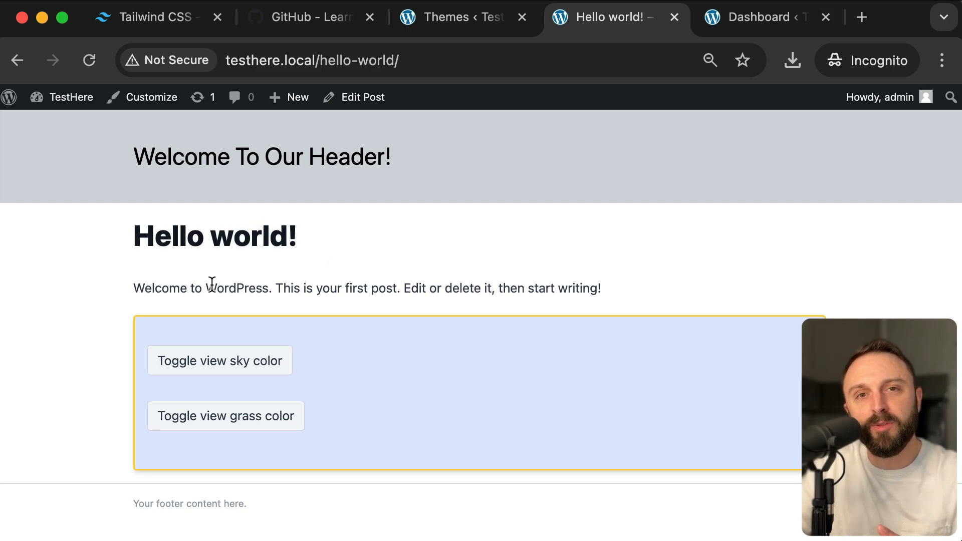
{"action": "mouse_move", "coordinate": [249, 283]}
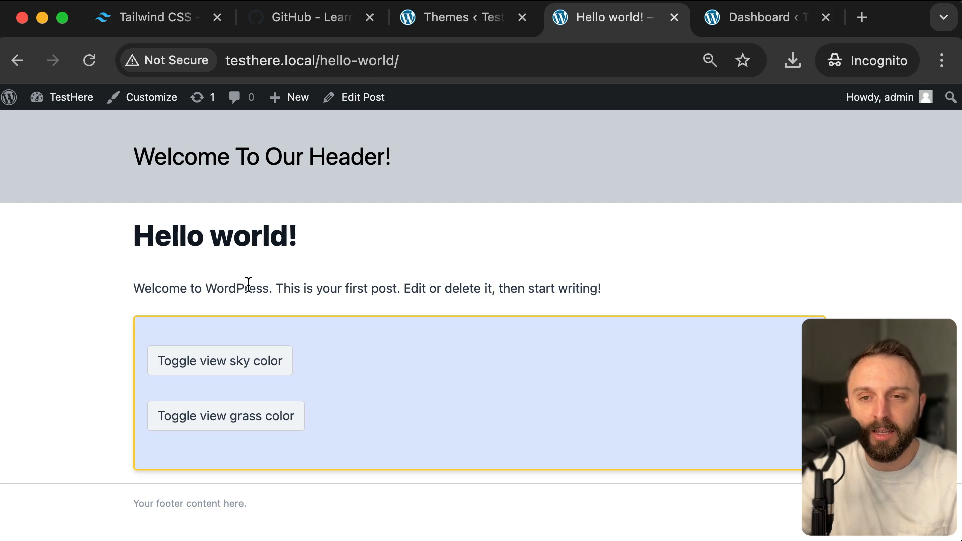
{"action": "mouse_move", "coordinate": [222, 221]}
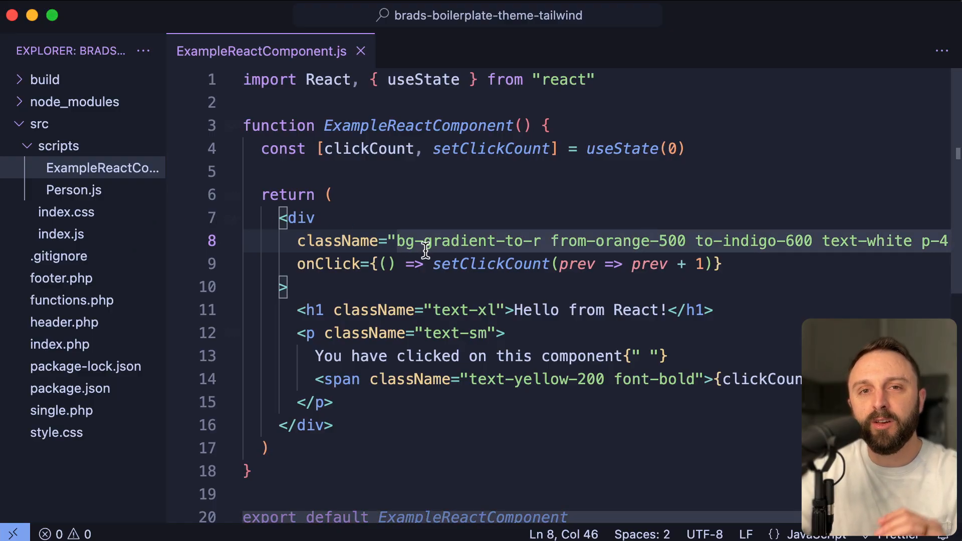
{"action": "mouse_move", "coordinate": [187, 184]}
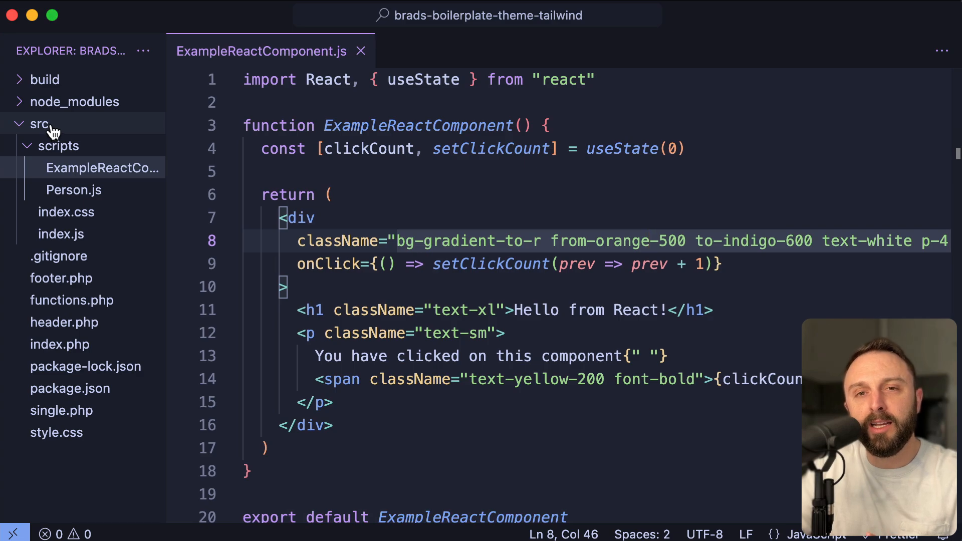
{"action": "mouse_move", "coordinate": [68, 256]}
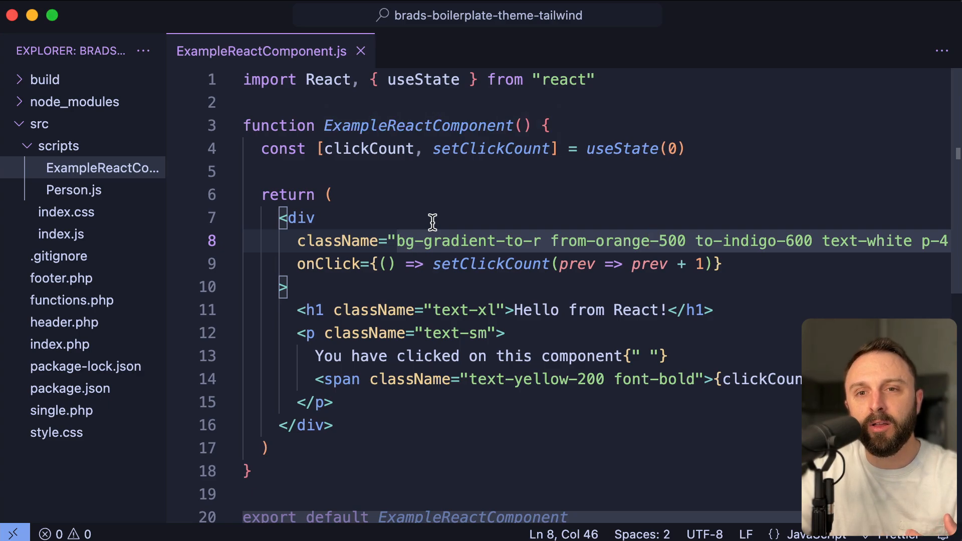
{"action": "mouse_move", "coordinate": [410, 206]}
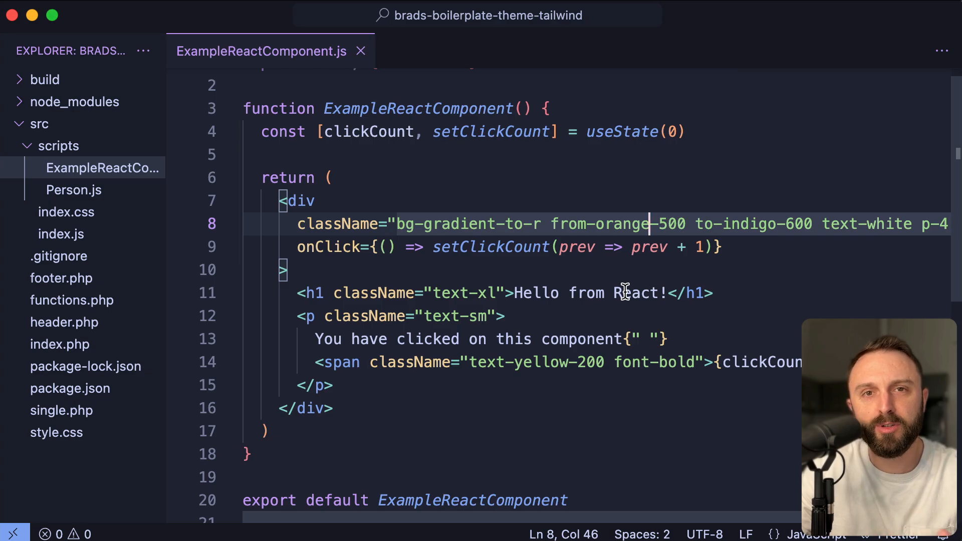
{"action": "mouse_move", "coordinate": [591, 274]}
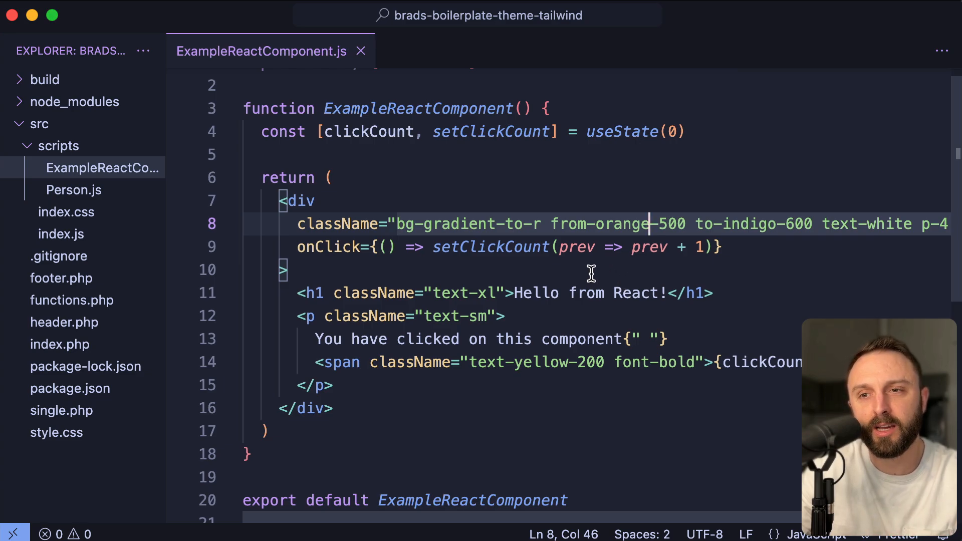
{"action": "mouse_move", "coordinate": [594, 268]}
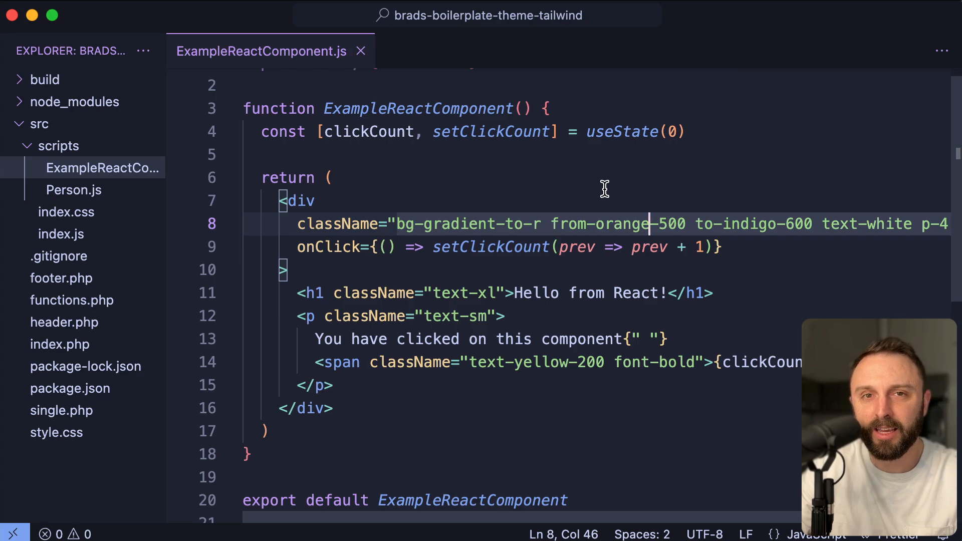
{"action": "mouse_move", "coordinate": [66, 212]}
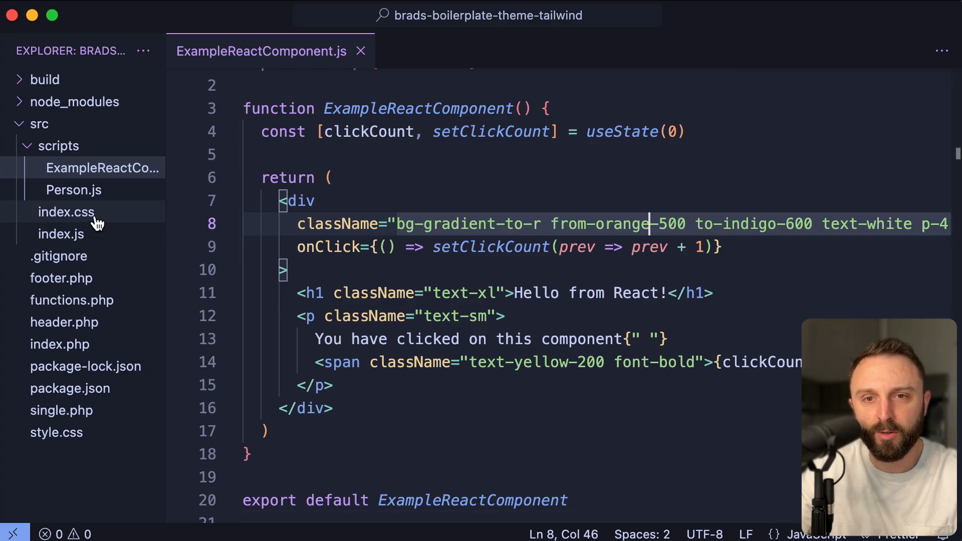
View the theme's src/index.css, close editors, then open the block plugin's src/style.css.
{"action": "left_click", "coordinate": [66, 211]}
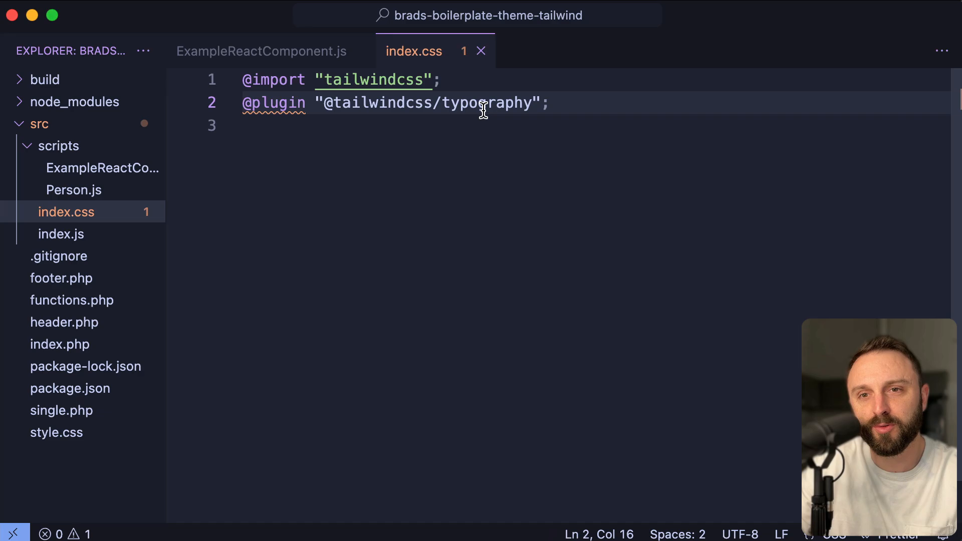
{"action": "left_click", "coordinate": [481, 51]}
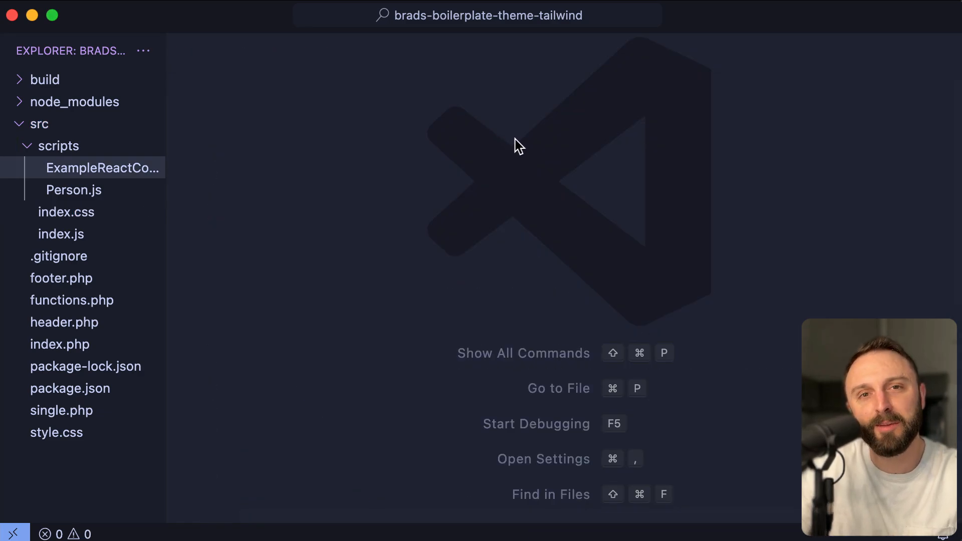
{"action": "mouse_move", "coordinate": [126, 171]}
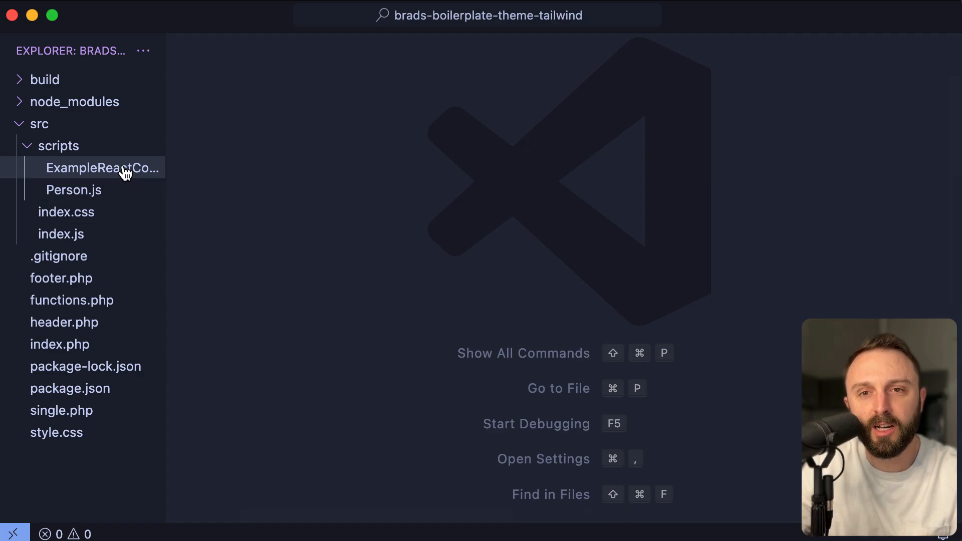
{"action": "left_click", "coordinate": [103, 168]}
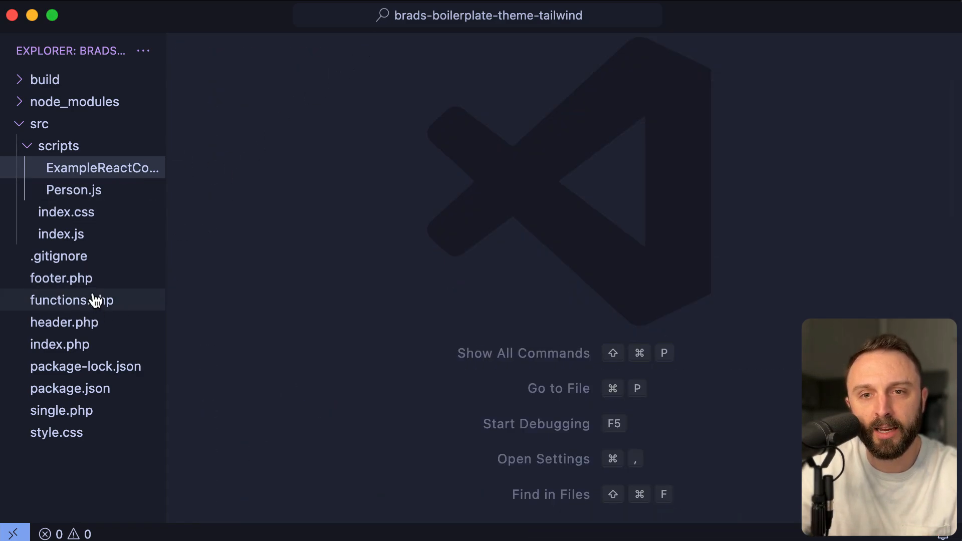
{"action": "left_click", "coordinate": [64, 322]}
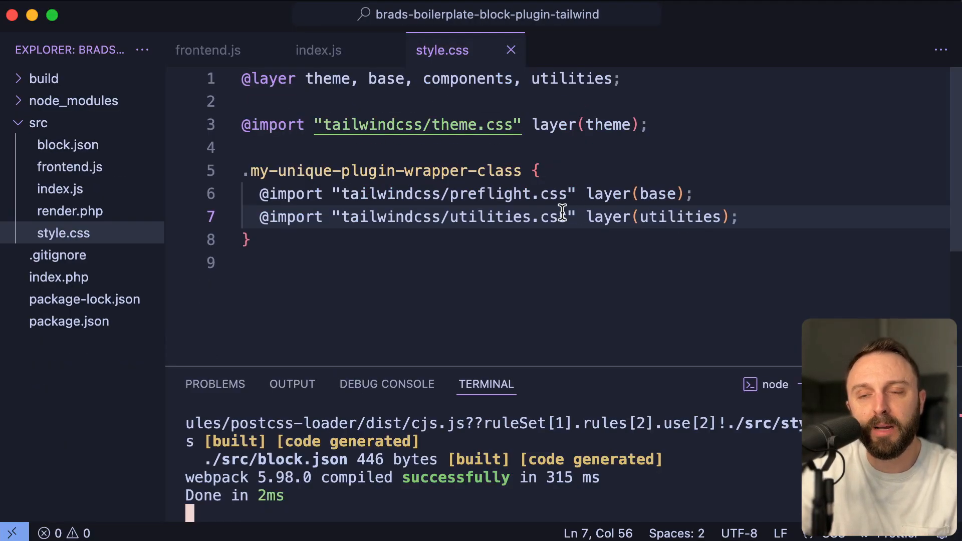
{"action": "mouse_move", "coordinate": [538, 173]}
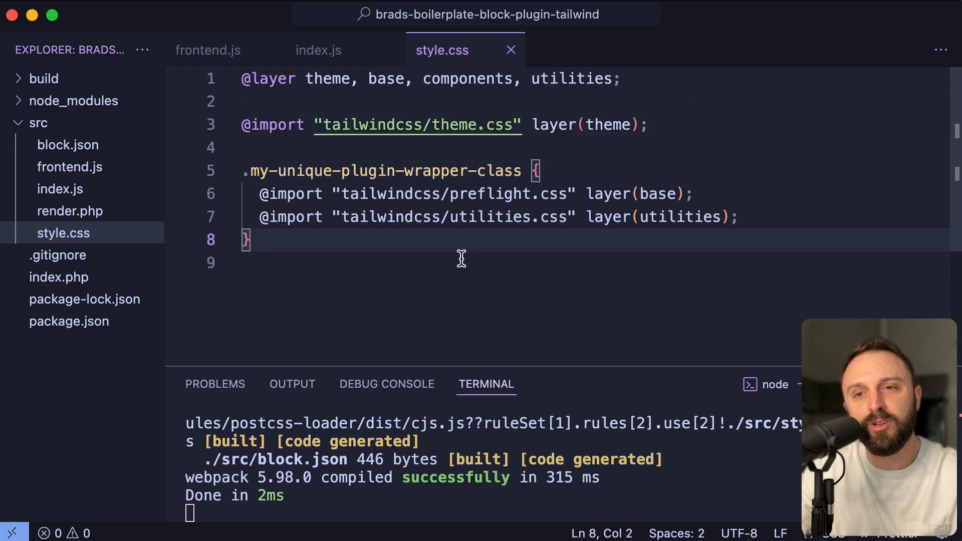
{"action": "mouse_move", "coordinate": [453, 299]}
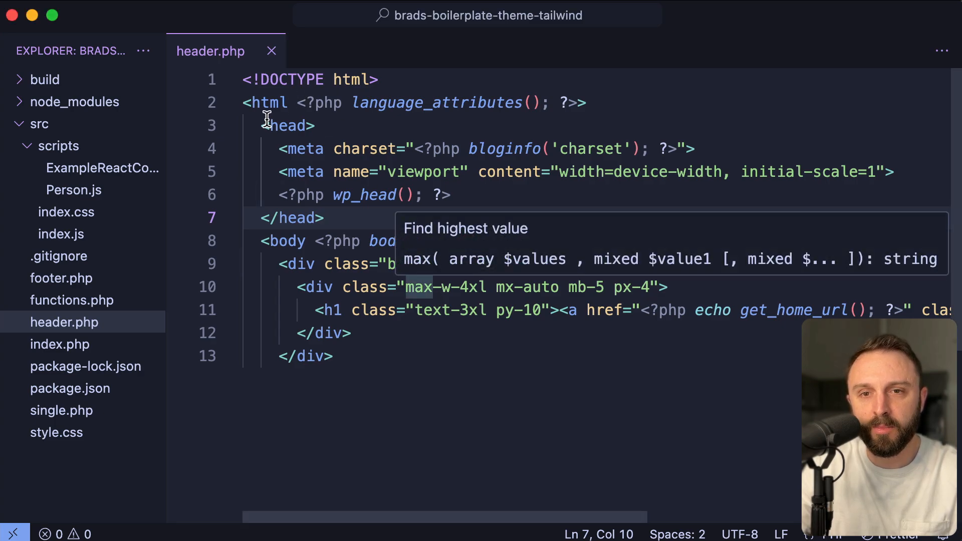
{"action": "left_click", "coordinate": [66, 211]}
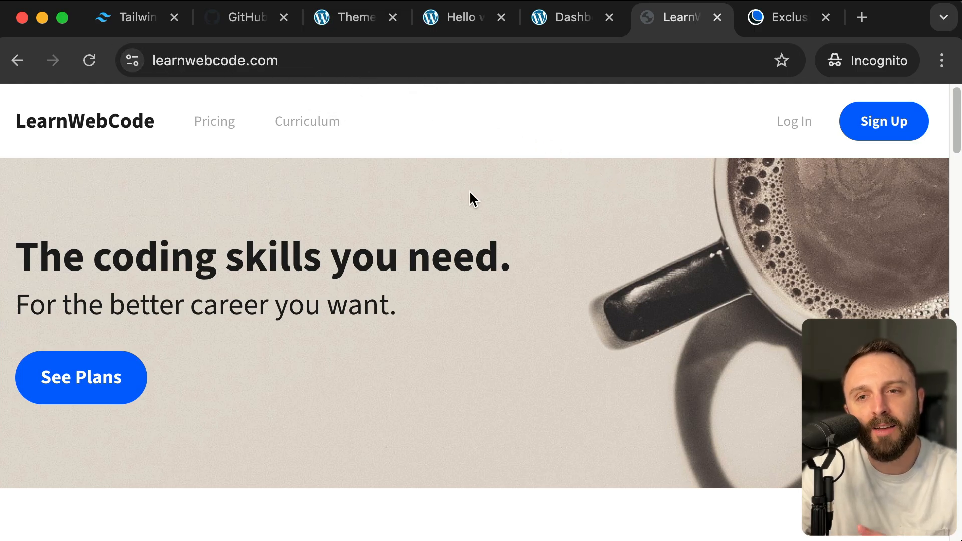
{"action": "mouse_move", "coordinate": [306, 121]}
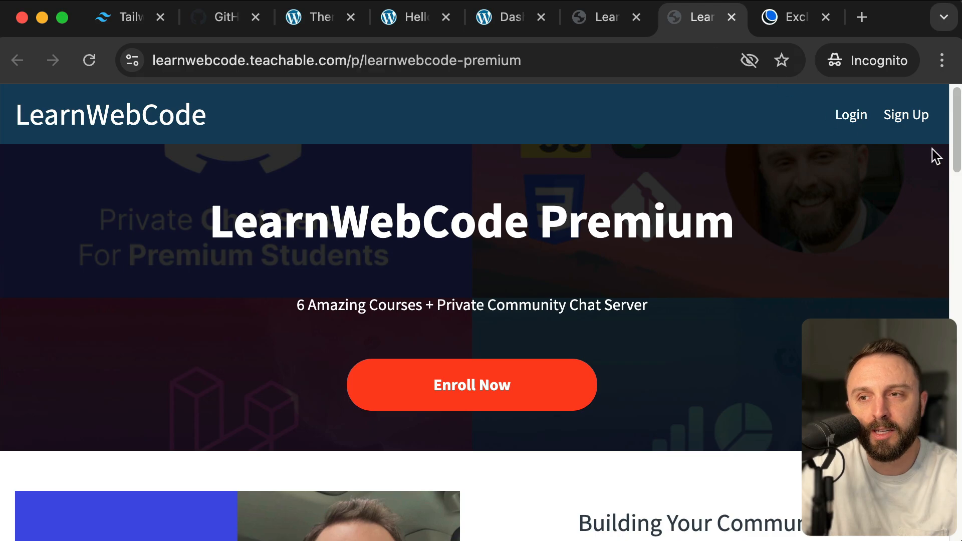
Browse the Premium courses listing, then open Hosting from the learnwebcode.com footer.
{"action": "scroll", "scroll_direction": "down", "scroll_amount": 3}
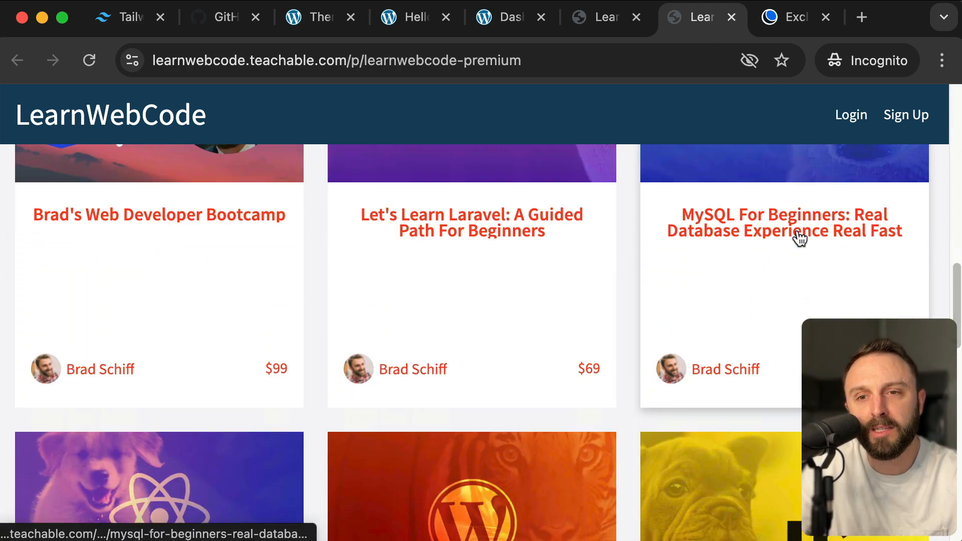
{"action": "scroll", "scroll_direction": "down", "scroll_amount": 3}
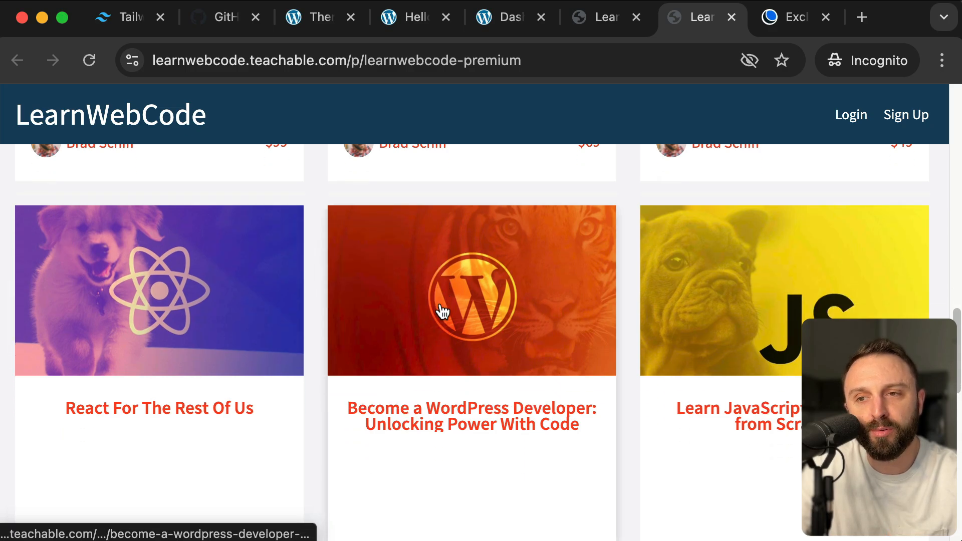
{"action": "mouse_move", "coordinate": [726, 293]}
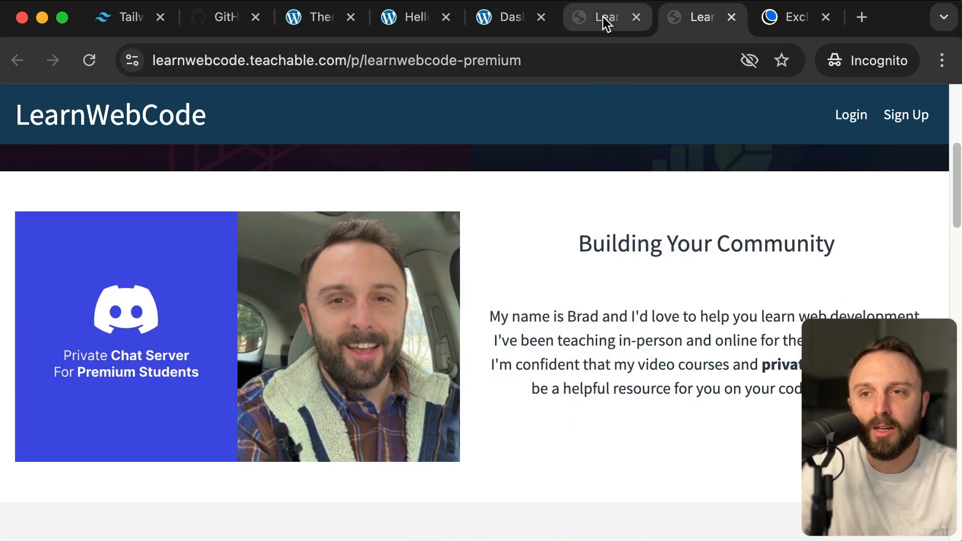
{"action": "left_click", "coordinate": [604, 17]}
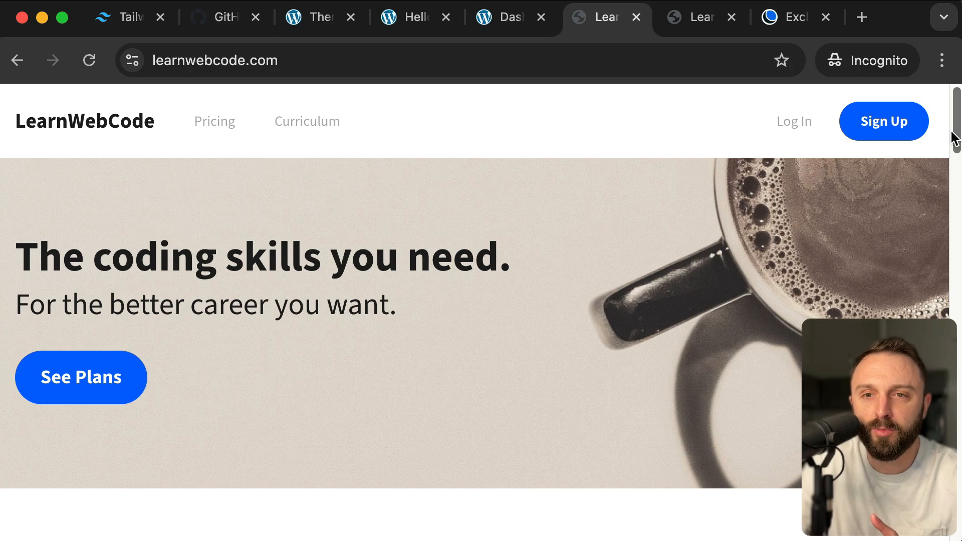
{"action": "scroll", "scroll_direction": "down", "scroll_amount": 3}
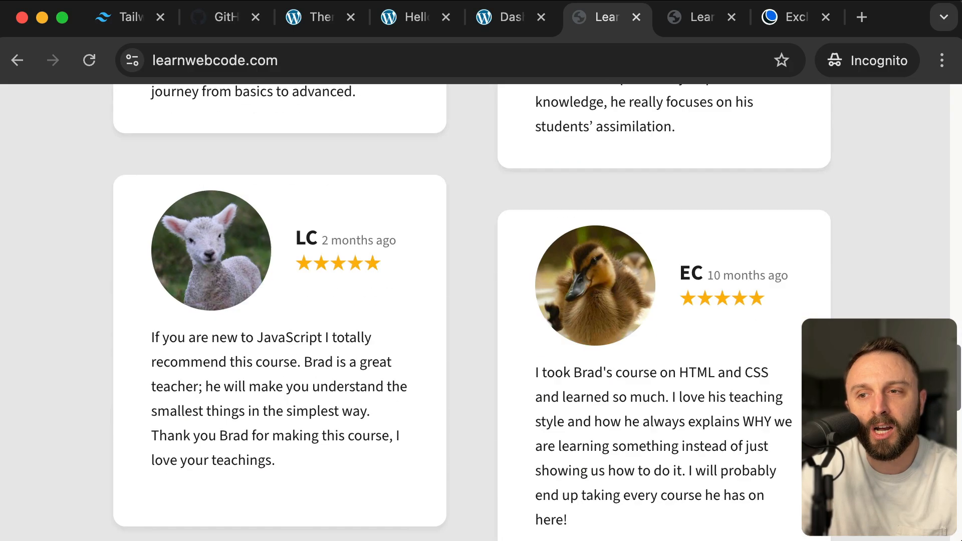
{"action": "scroll", "scroll_direction": "down", "scroll_amount": 3}
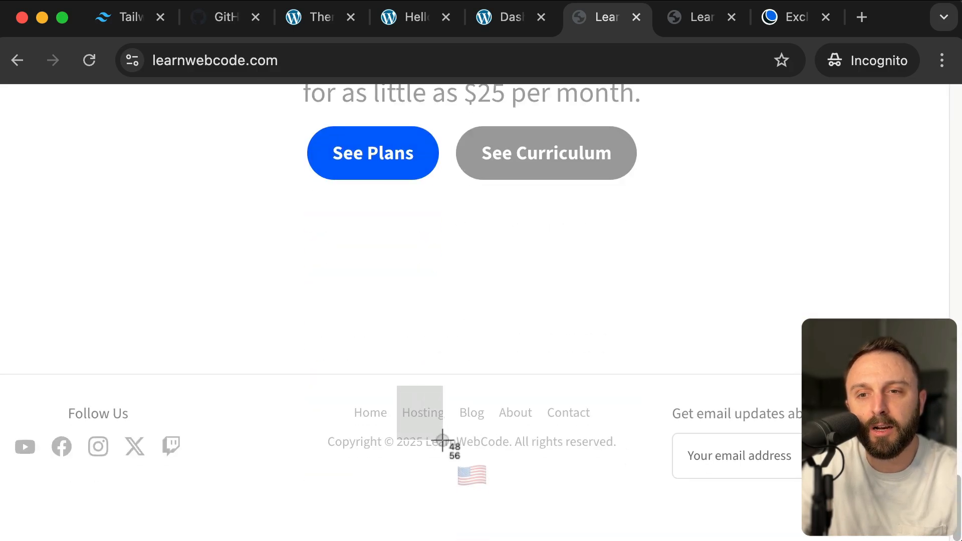
{"action": "left_click", "coordinate": [421, 412]}
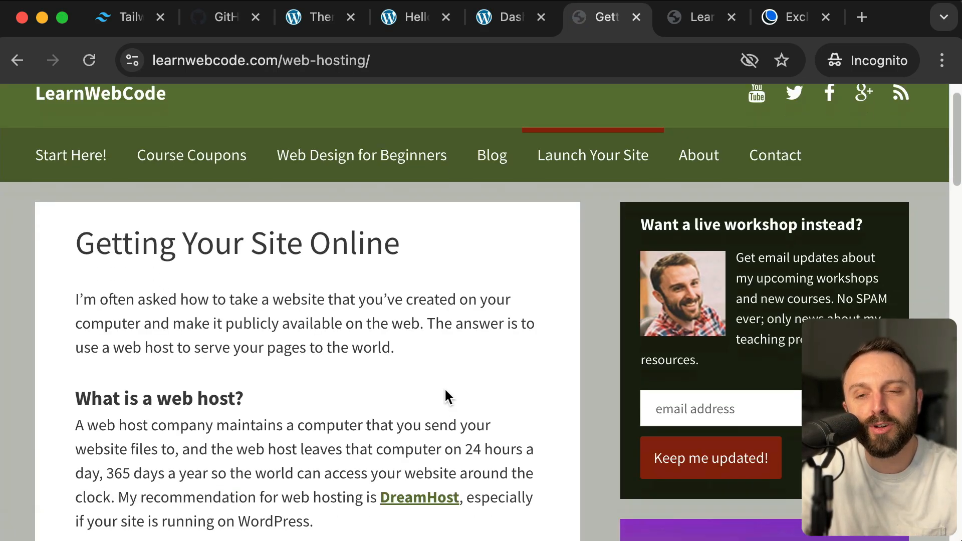
{"action": "scroll", "scroll_direction": "down", "scroll_amount": 3}
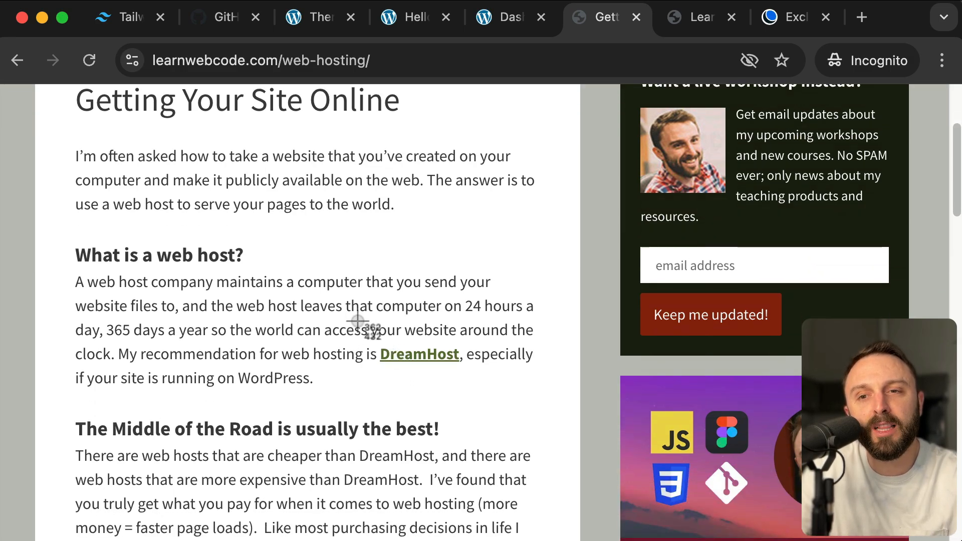
{"action": "scroll", "scroll_direction": "down", "scroll_amount": 3}
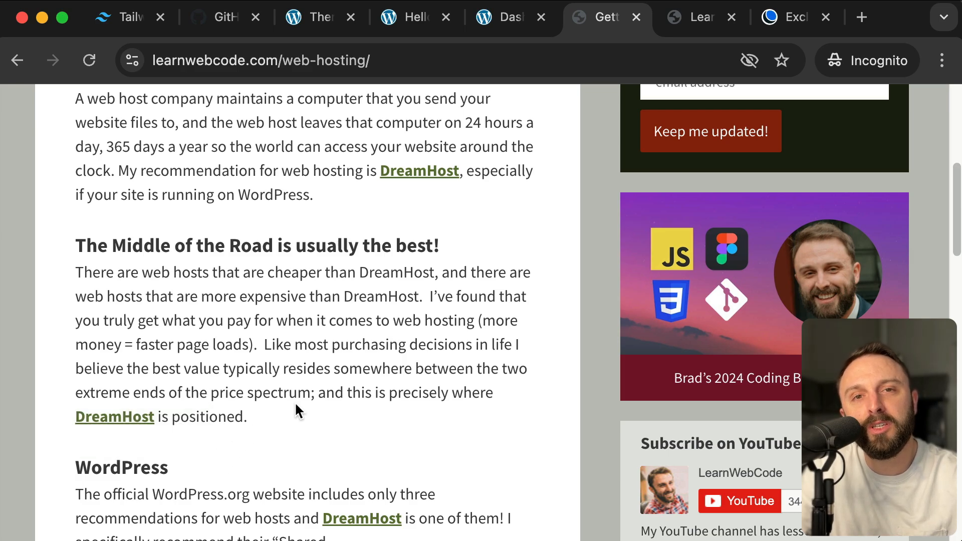
{"action": "mouse_move", "coordinate": [353, 328]}
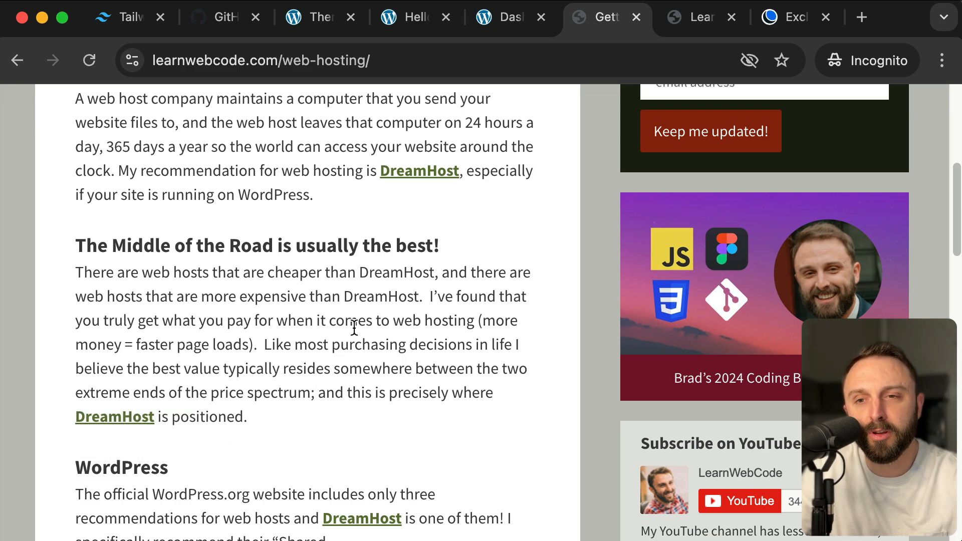
{"action": "mouse_move", "coordinate": [369, 317]}
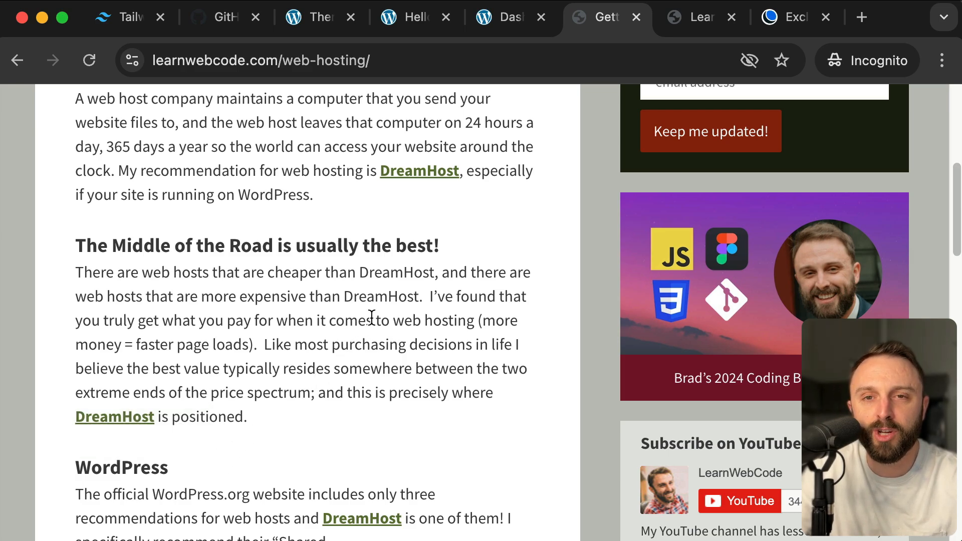